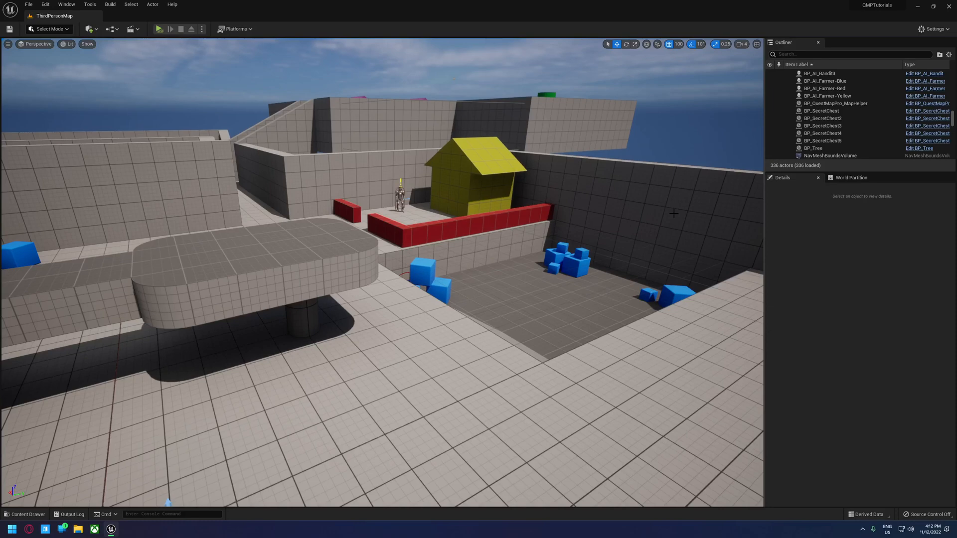
mouse_move(598, 199)
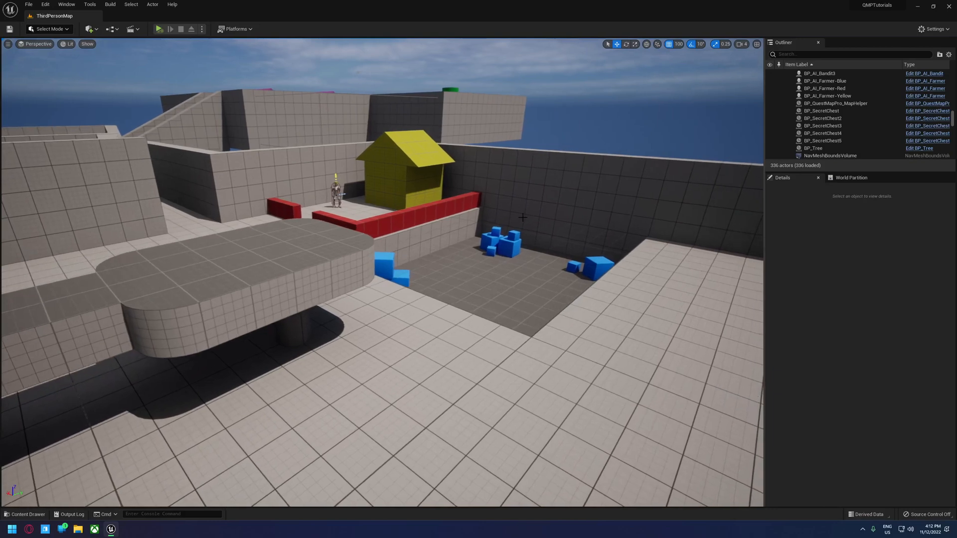
Run the level in the Selected Viewport to show the compass, minimap and chest counter
click(201, 29)
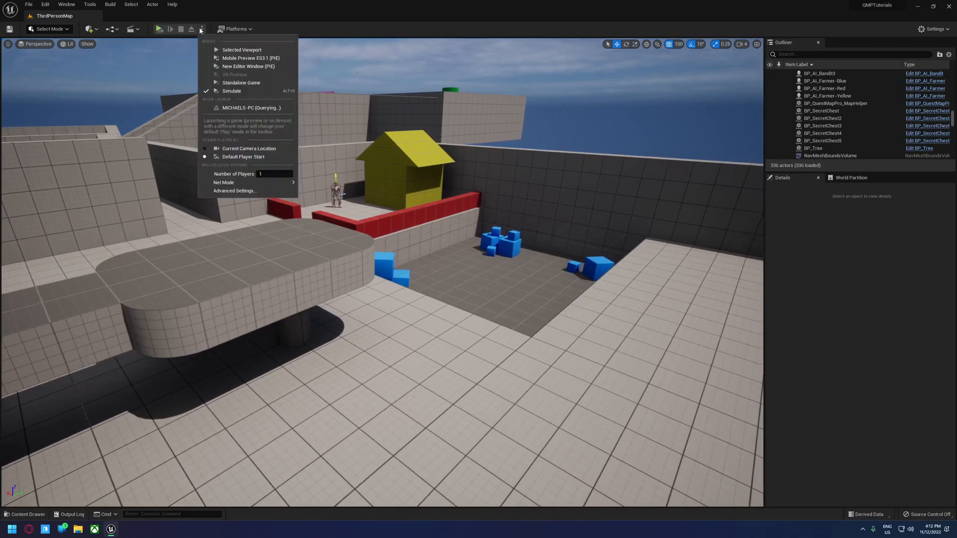
click(231, 91)
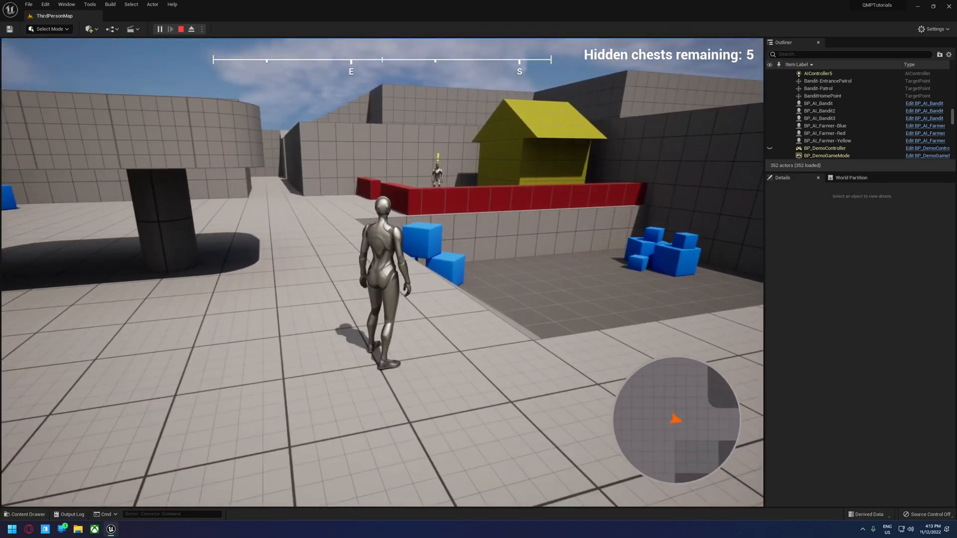
Stop play and drag BP_QuestMapPro_Landmark from WorldObjects onto the yellow house
click(176, 28)
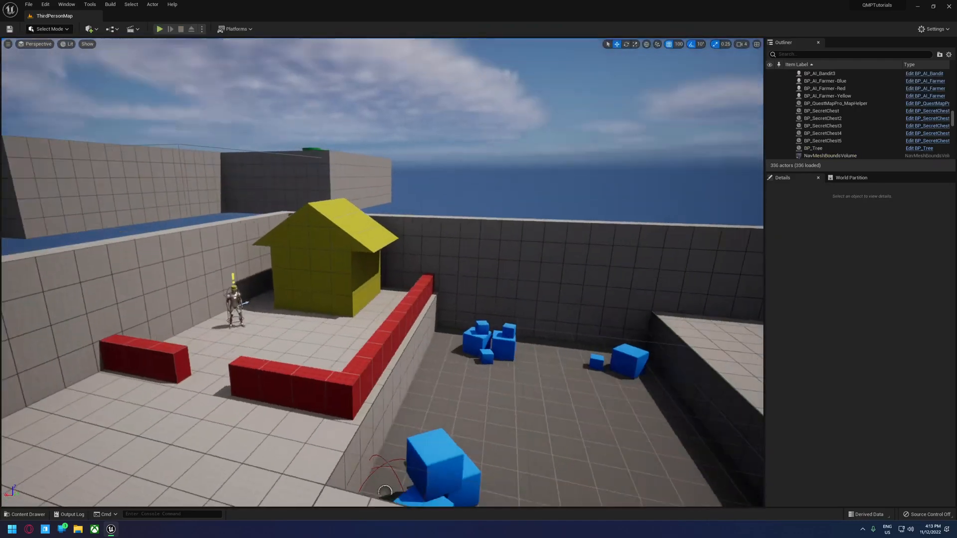
click(28, 515)
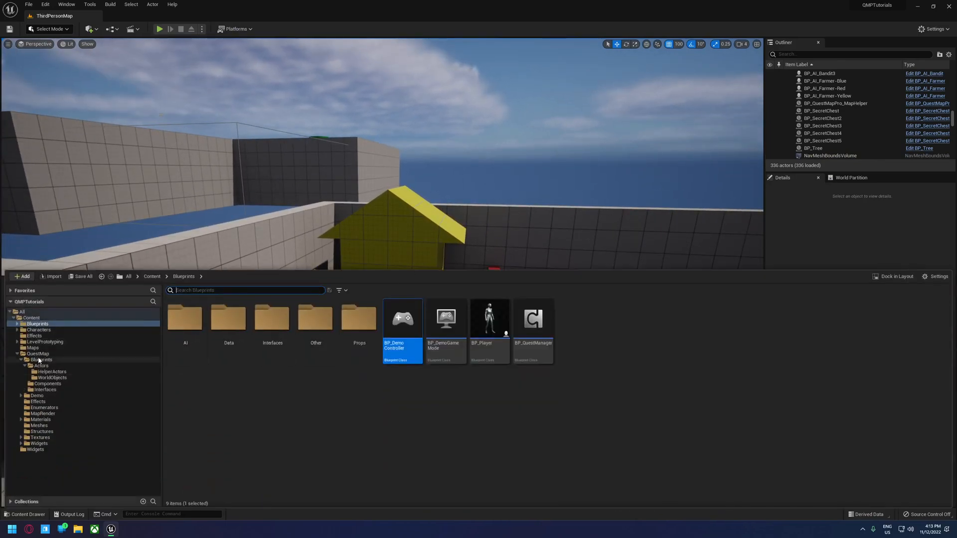
click(41, 359)
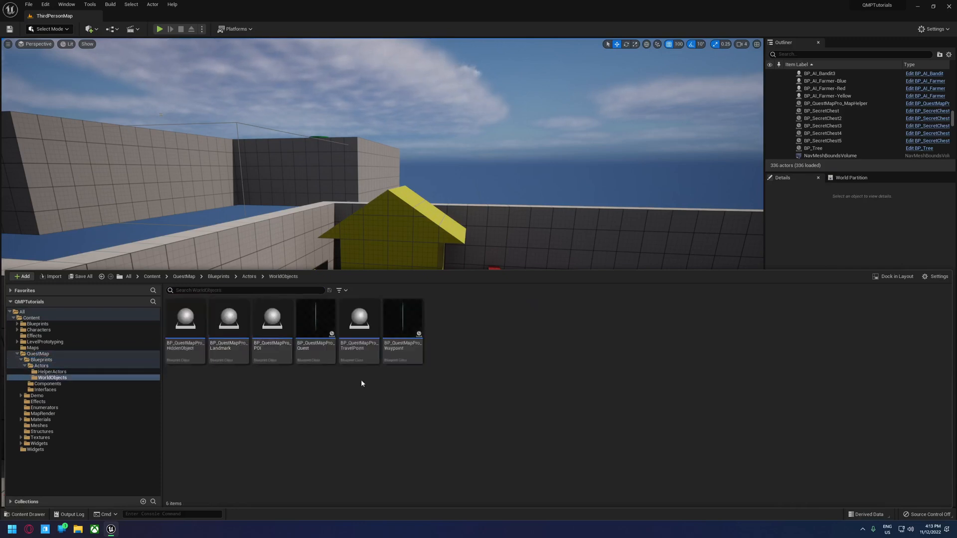
mouse_move(228, 322)
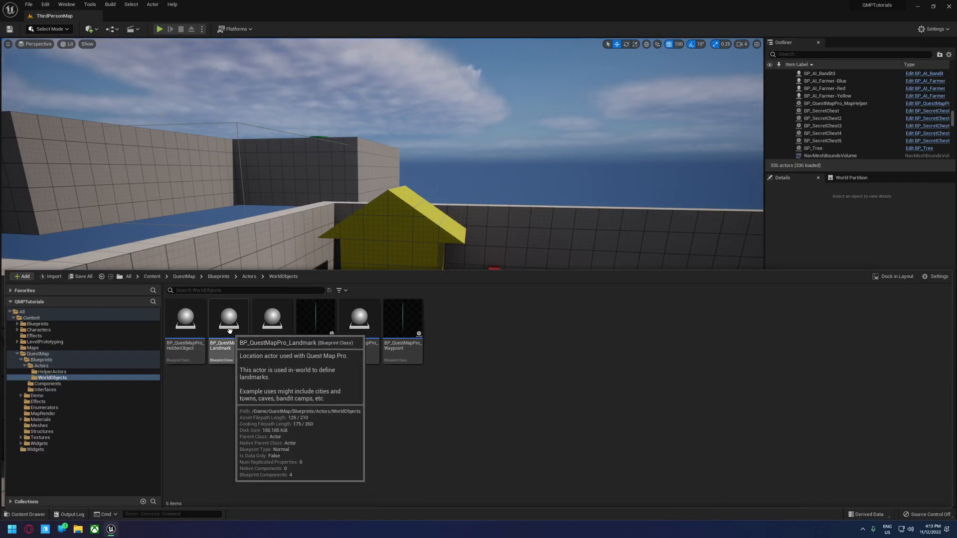
drag(229, 317, 382, 305)
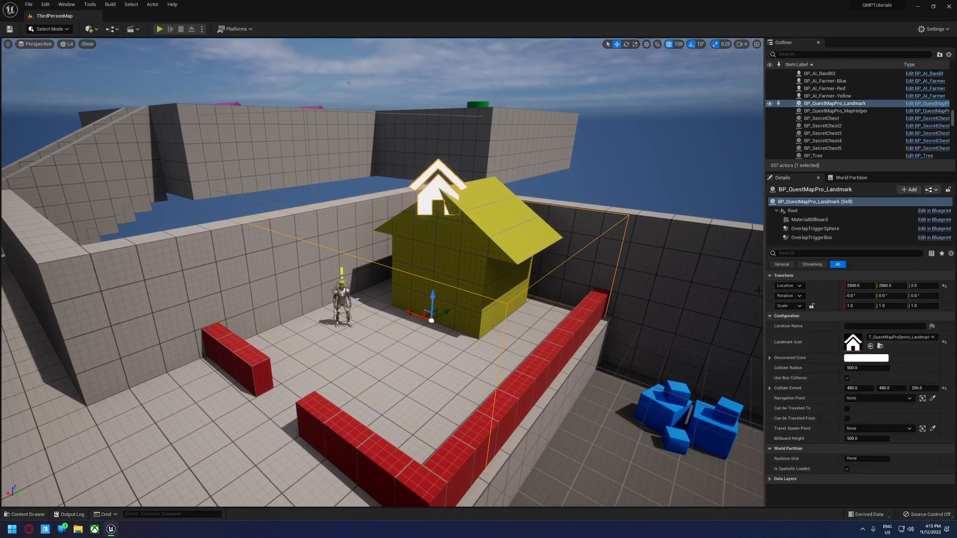
Name the landmark 'Yellow Farmer's House', make it yellow, and enable travel to and from
click(866, 357)
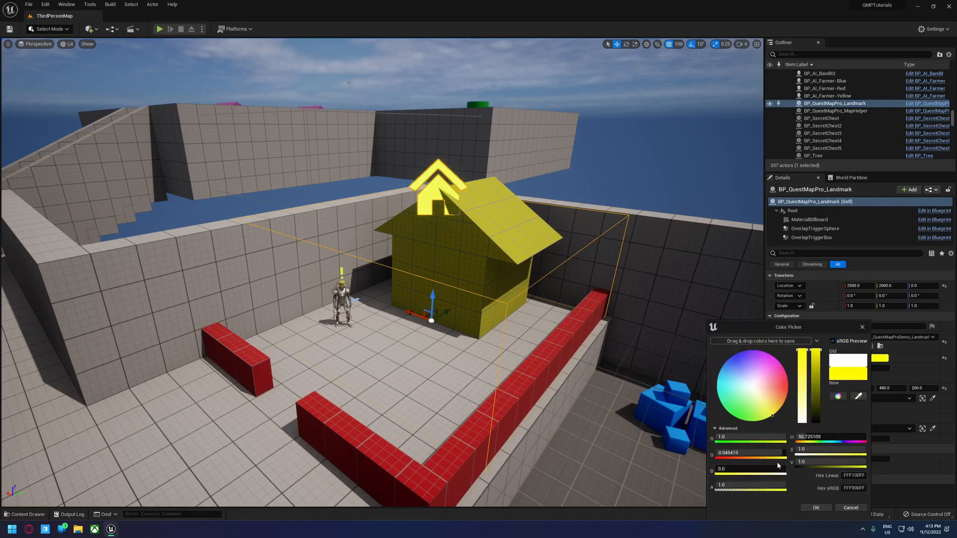
click(818, 507)
text(Fa)
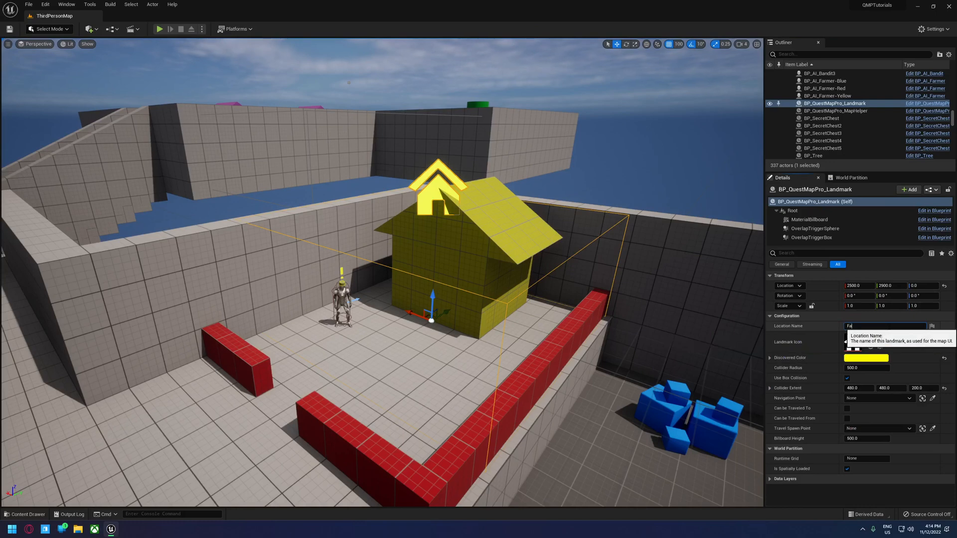
text(Yellow Farmer's House)
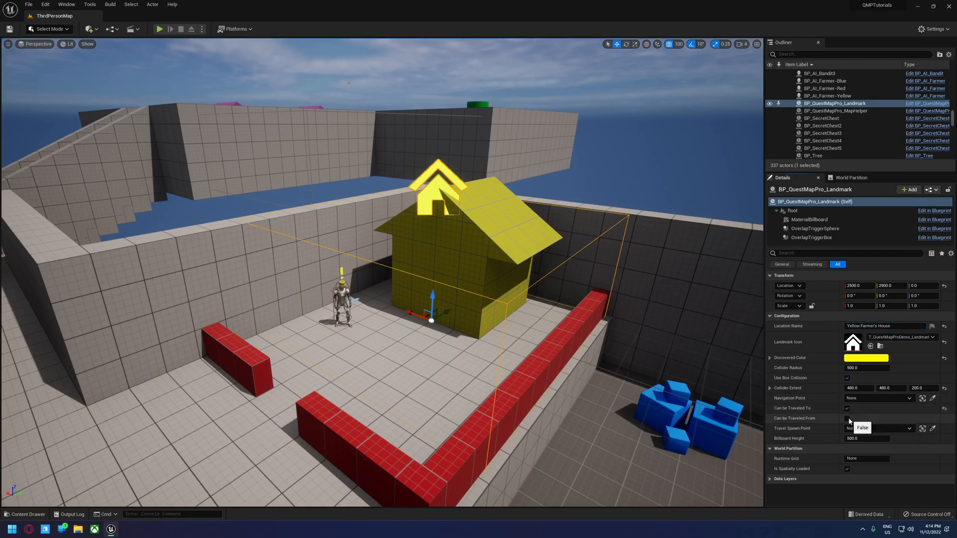
click(847, 418)
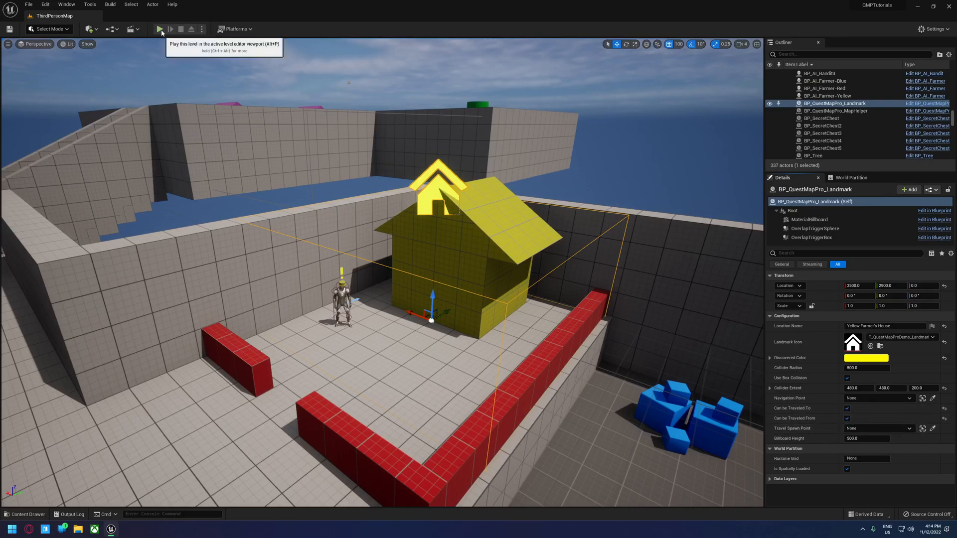
Play-test the new landmark, then open the BP_DemoController blueprint
click(159, 29)
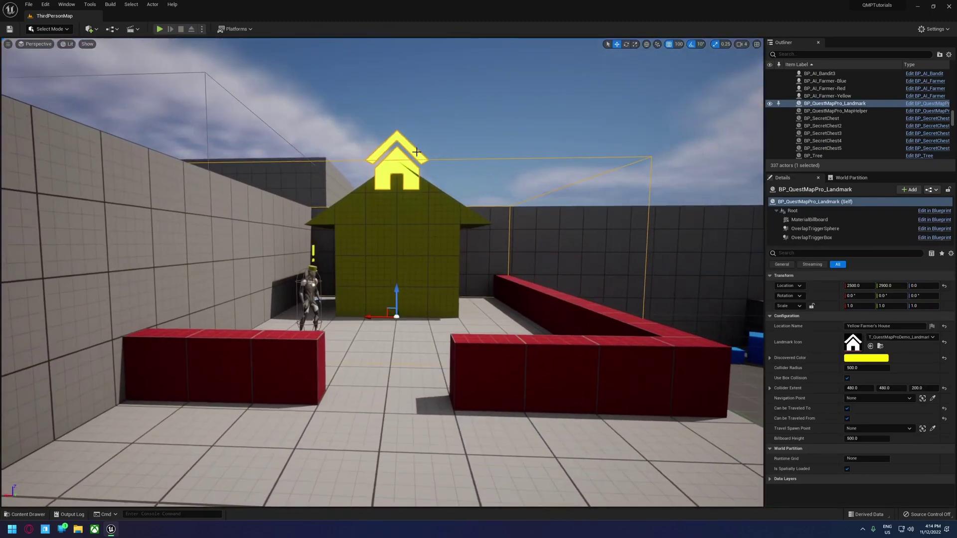
click(26, 514)
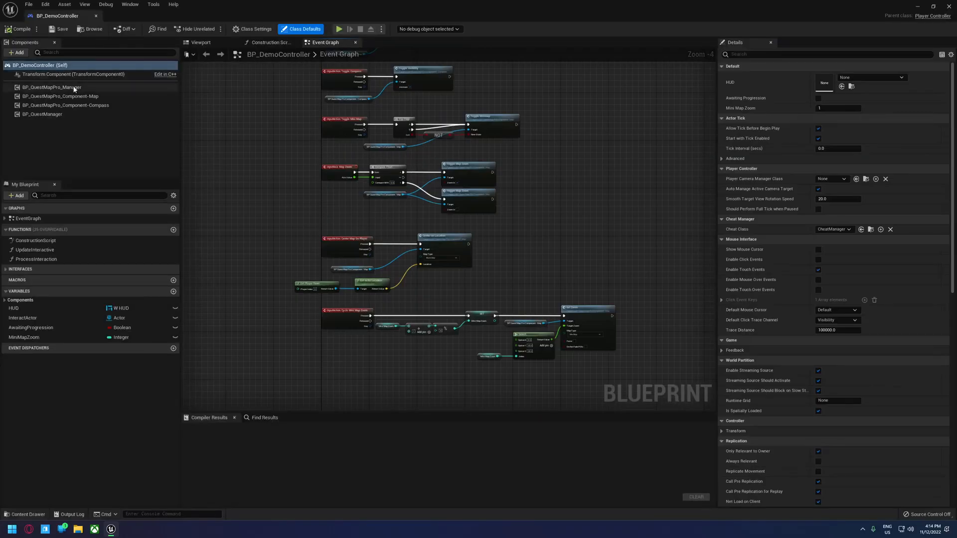
Enable Use Landmark Color from Actor on the BP_QuestMapPro_Manager component, then return to the level
click(50, 87)
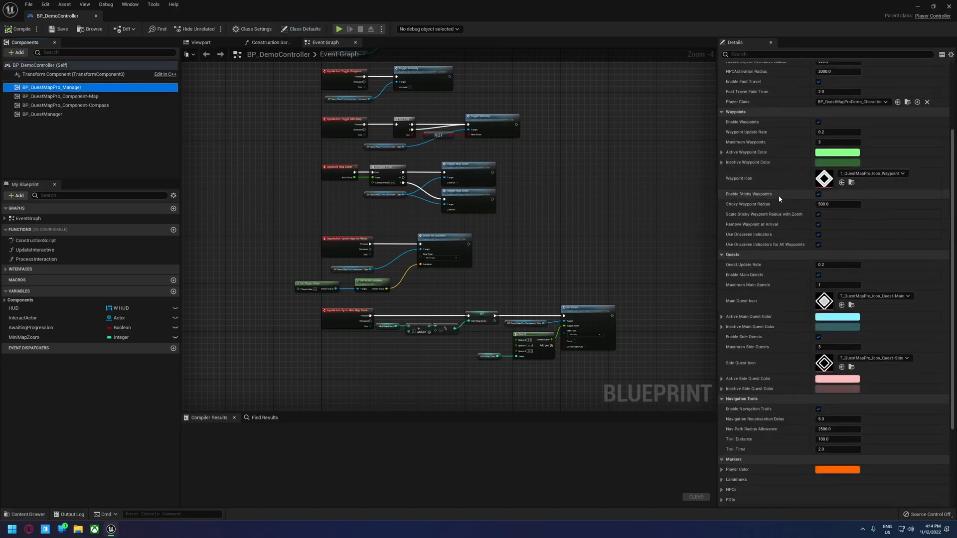
scroll(down, 3)
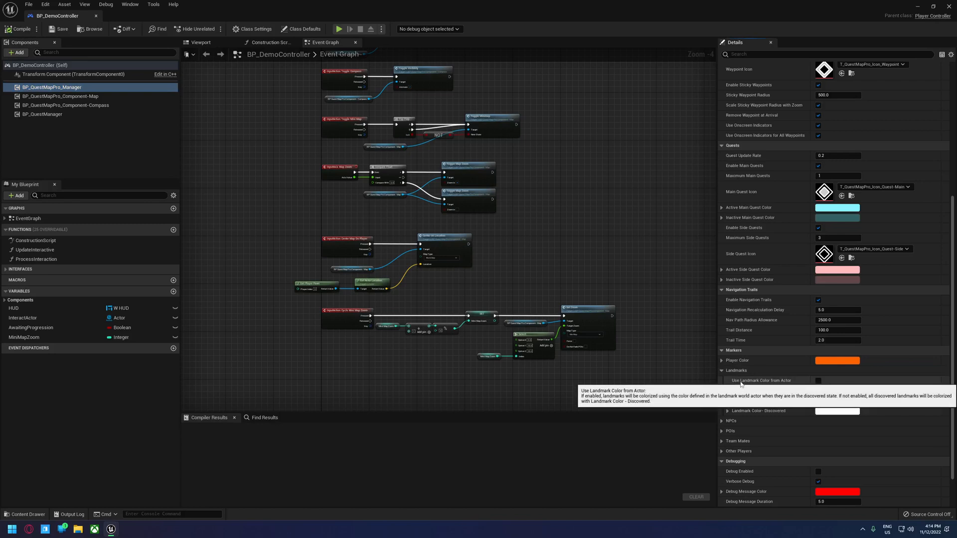
click(818, 381)
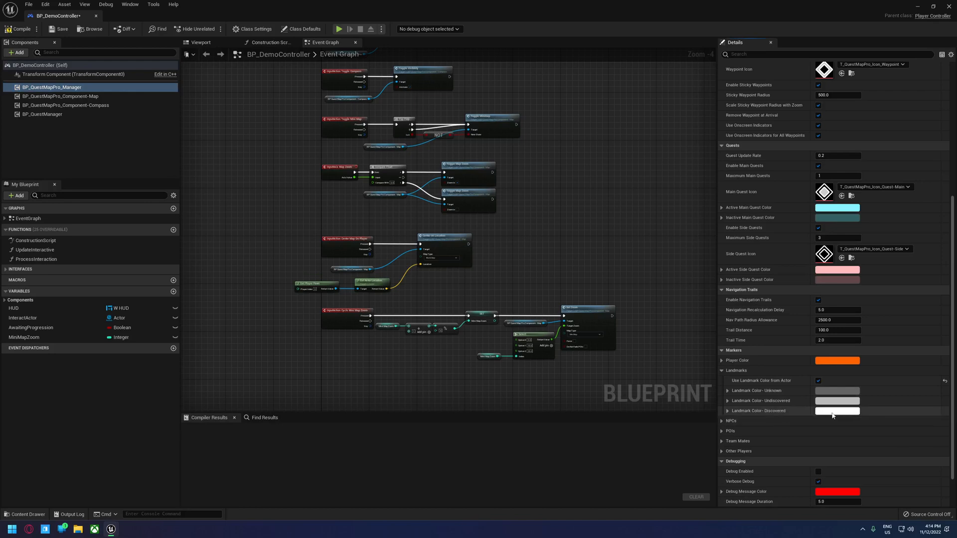
mouse_move(837, 394)
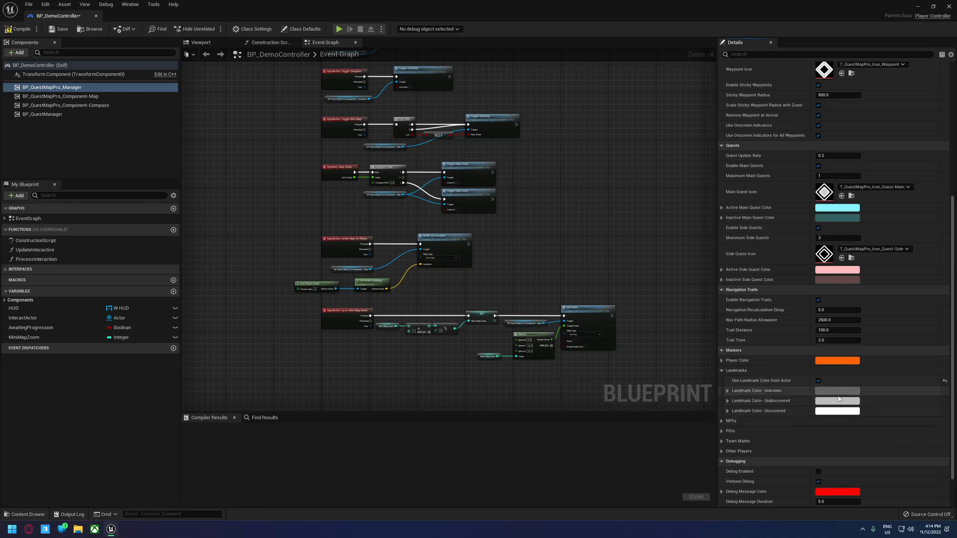
mouse_move(826, 412)
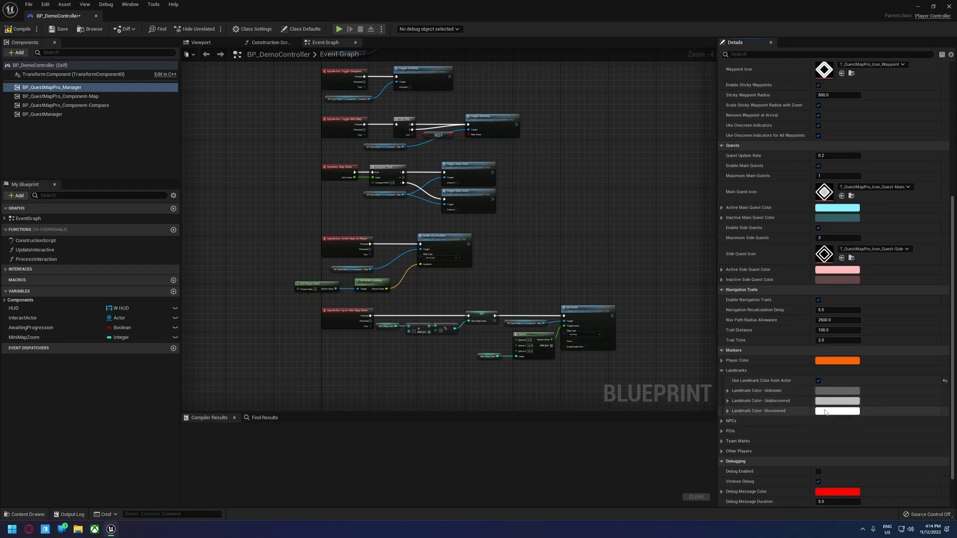
click(57, 29)
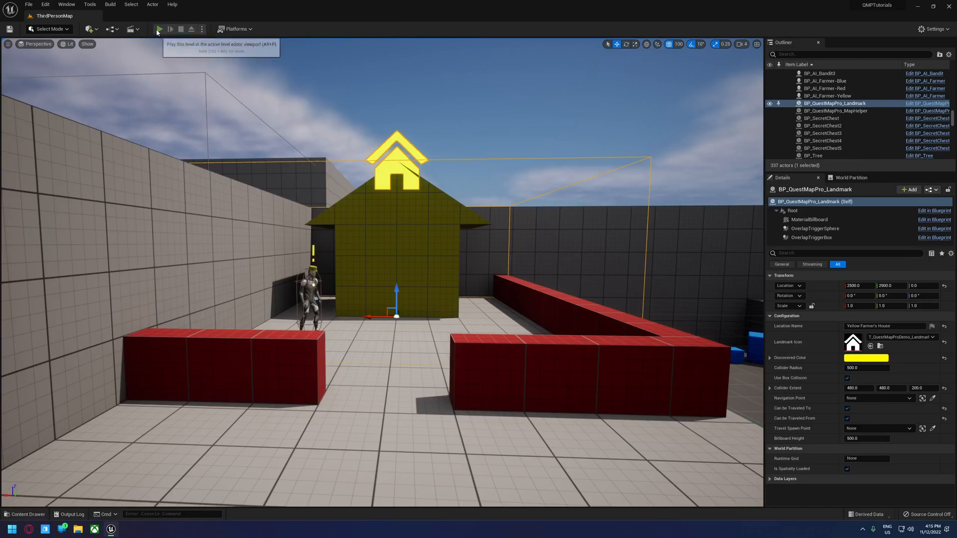
click(159, 29)
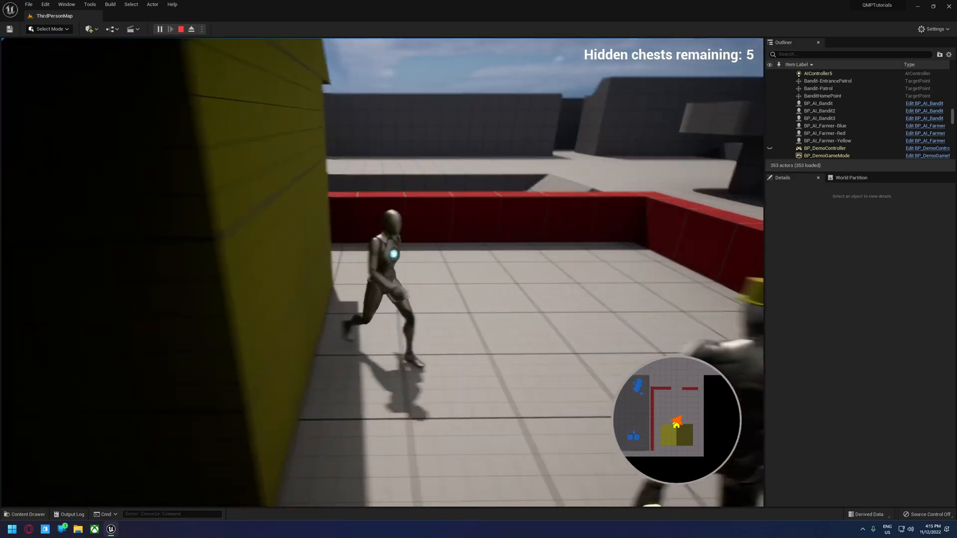
click(182, 29)
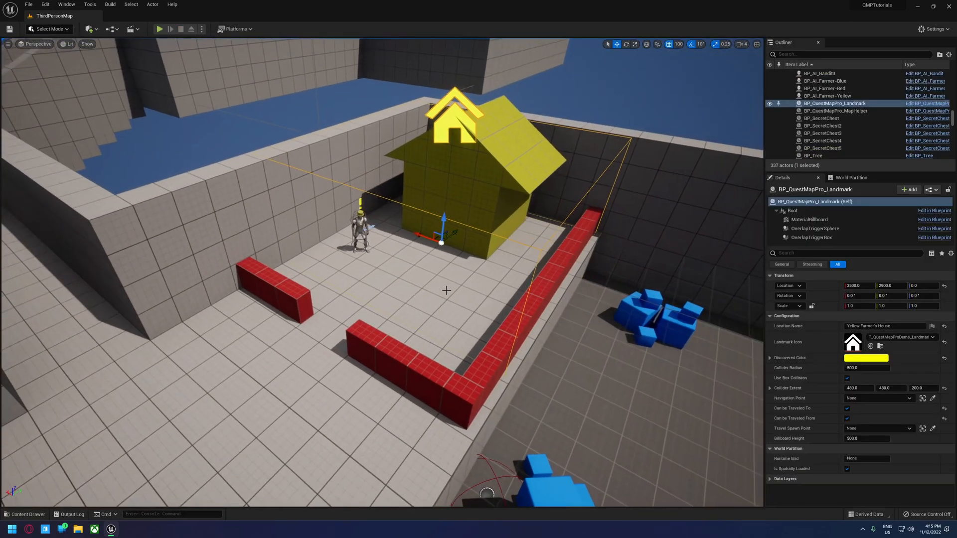
Move BP_QuestMapPro_TravelPoint into the yellow house yard and rotate it 40° on Z
click(27, 515)
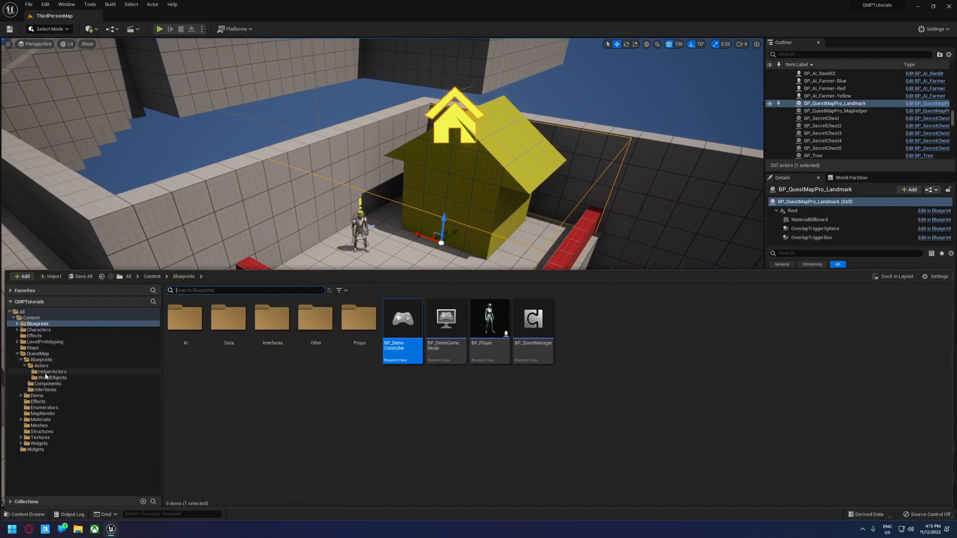
click(52, 377)
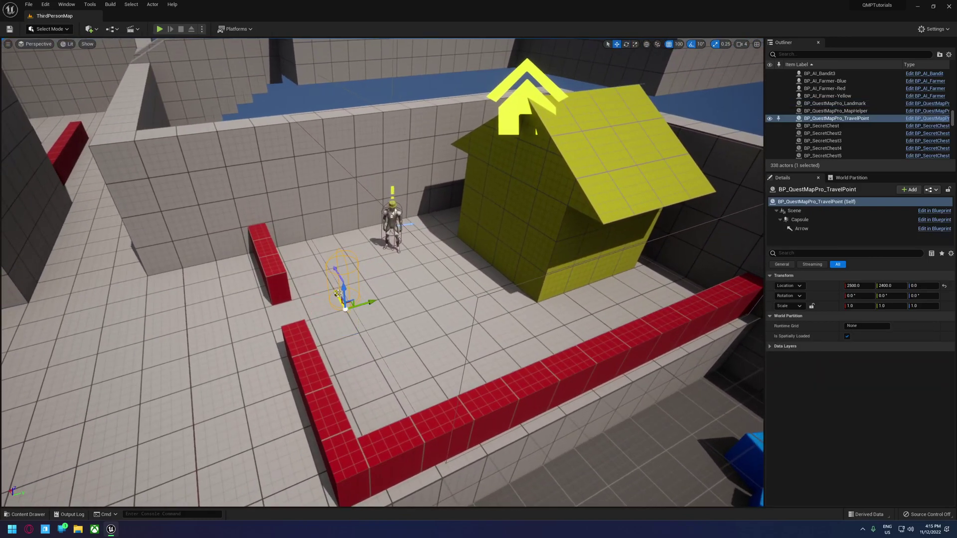
drag(342, 293, 397, 378)
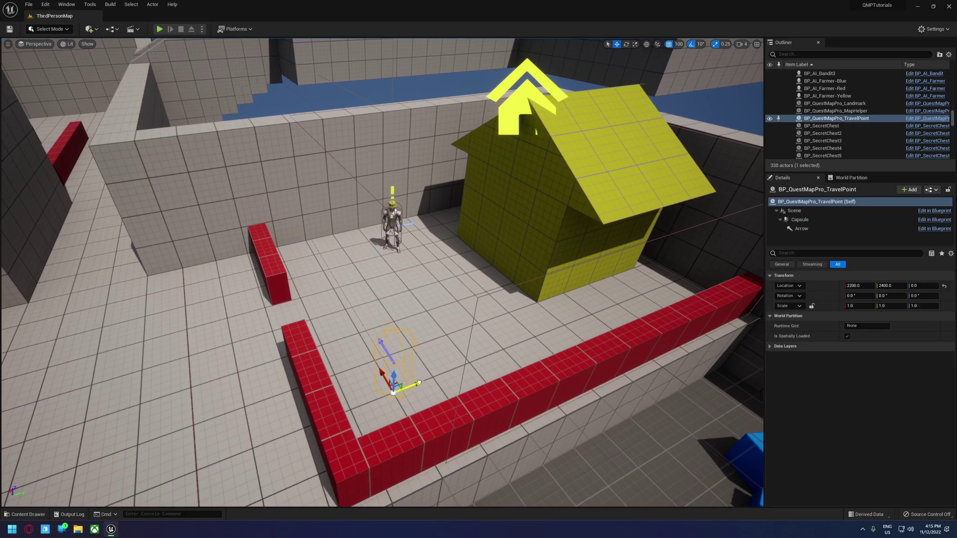
click(626, 44)
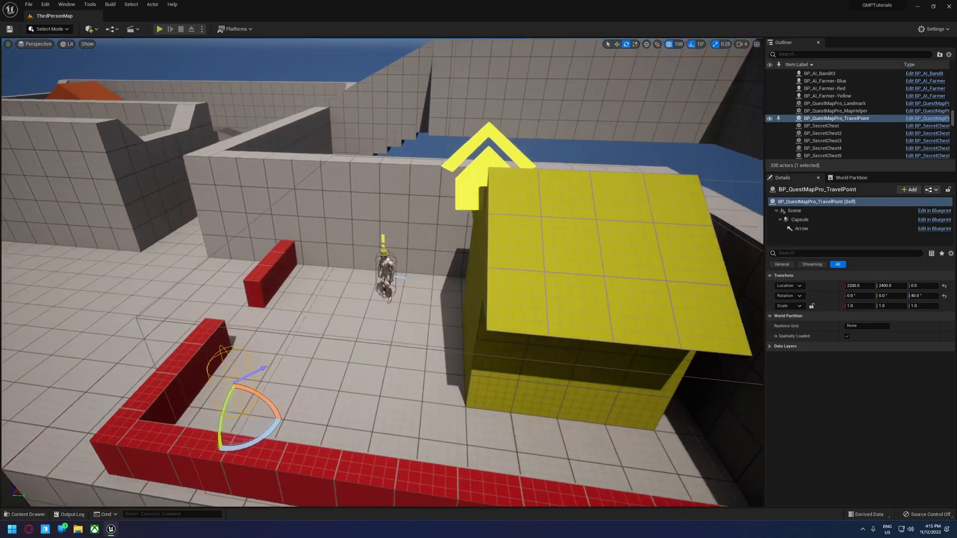
click(160, 29)
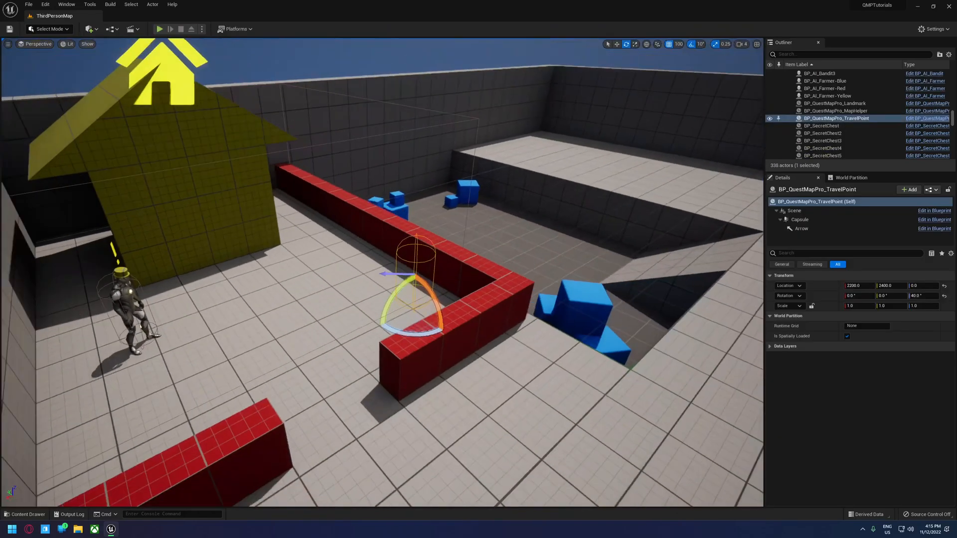
Rename actors Landmark-YellowHouse and TravelPoint-YellowHouse, set the spawn point, and play-test
click(835, 103)
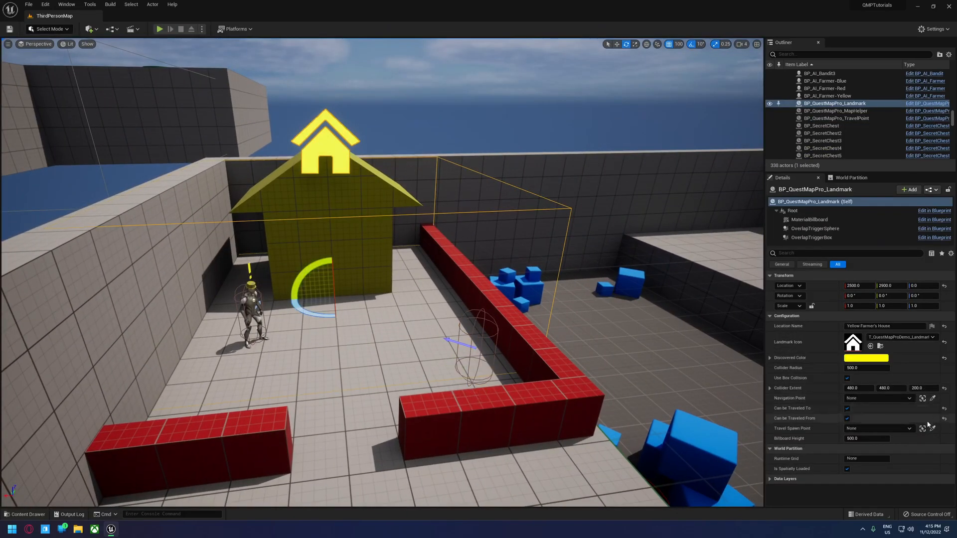
click(904, 428)
text(-YellowHouse)
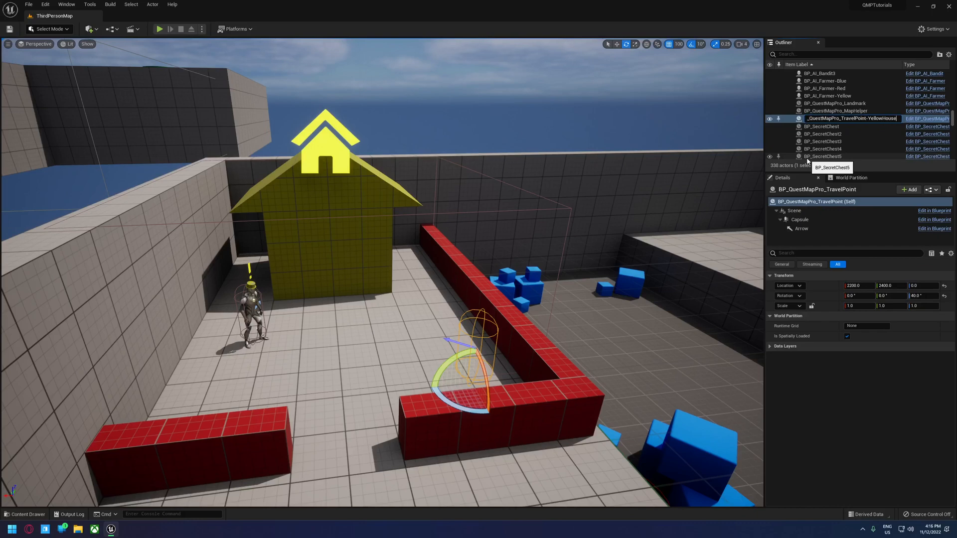
click(834, 103)
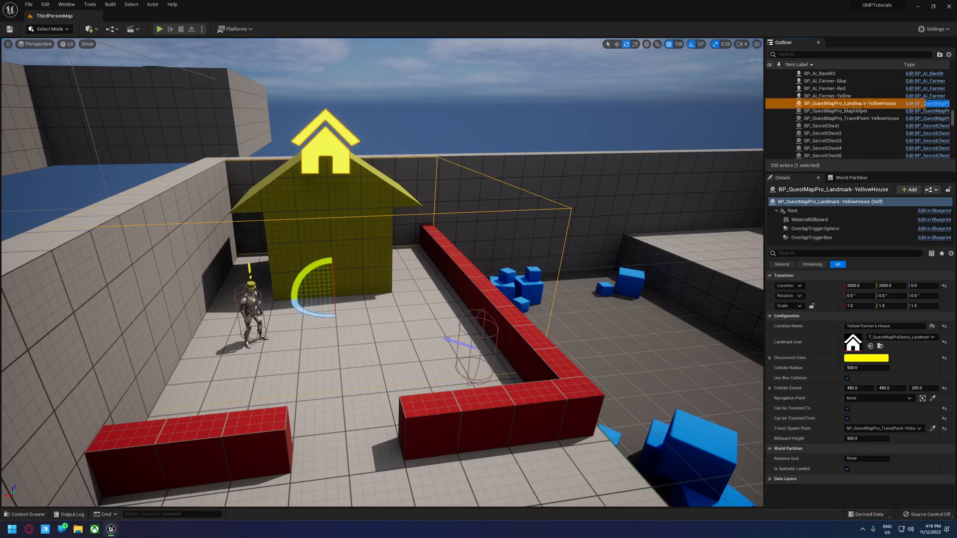
click(159, 29)
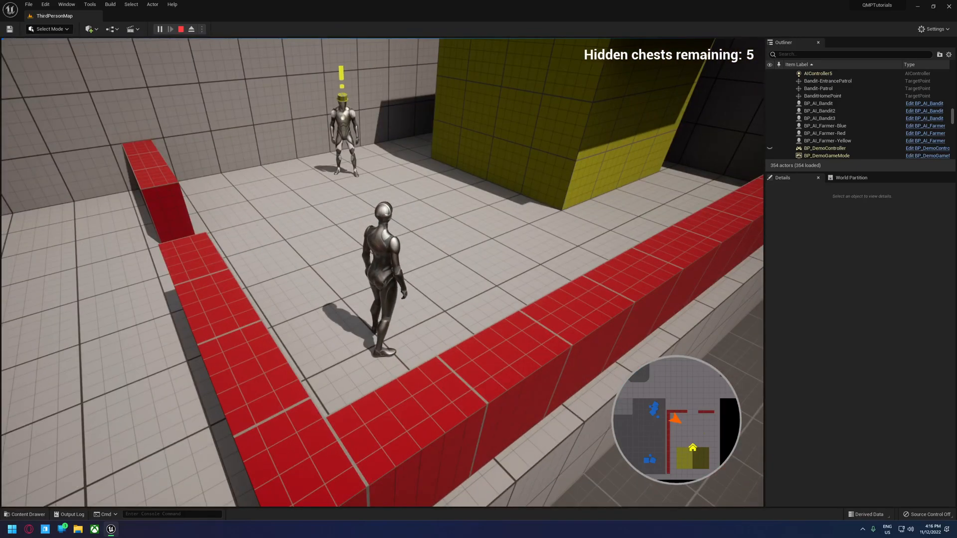
click(177, 28)
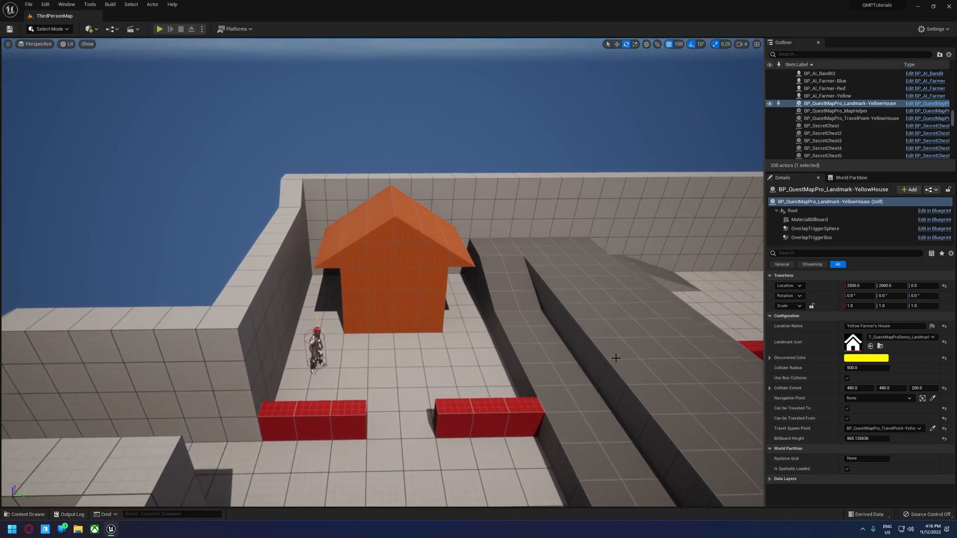
Add an orange-house landmark: extent 400, name 'Ref Farmer's House', house icon, red color
click(24, 514)
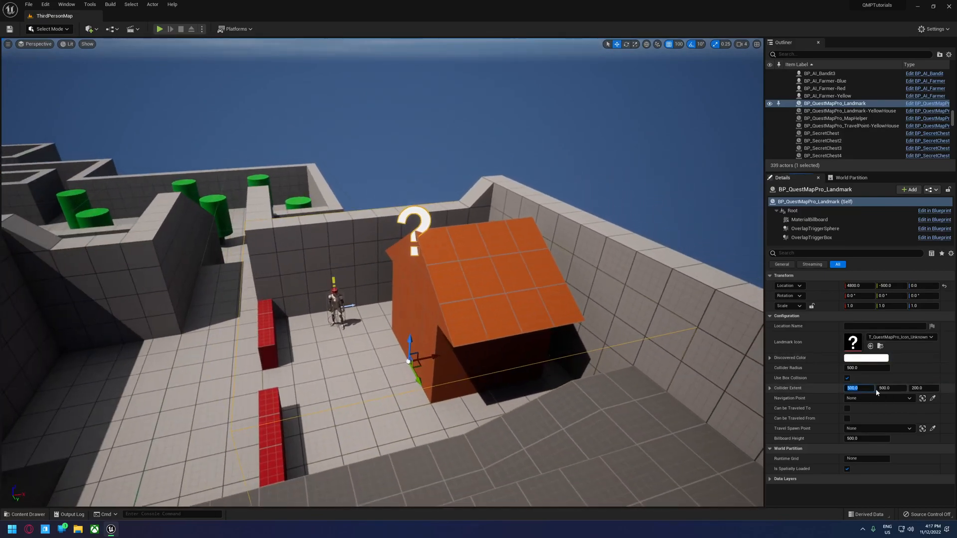
text(40)
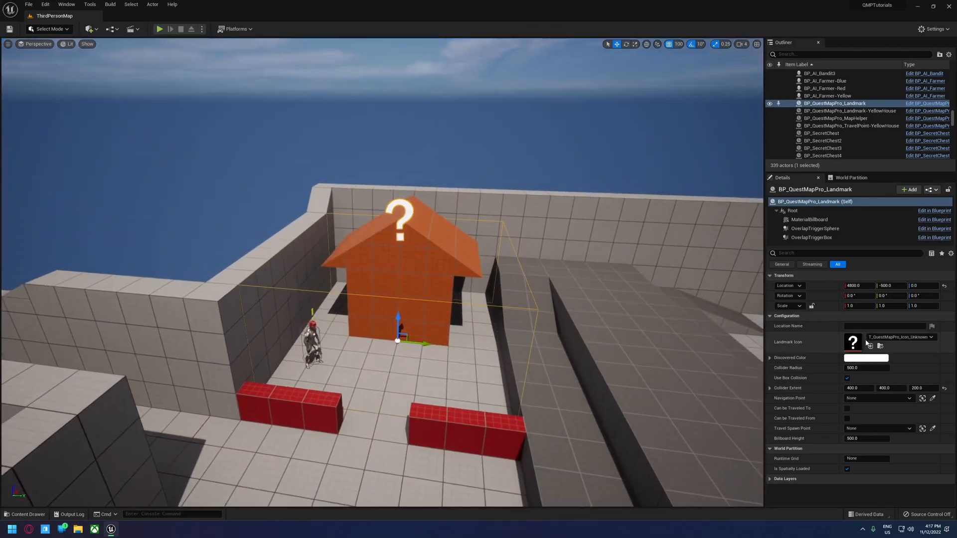
text(Ref Farmer's House)
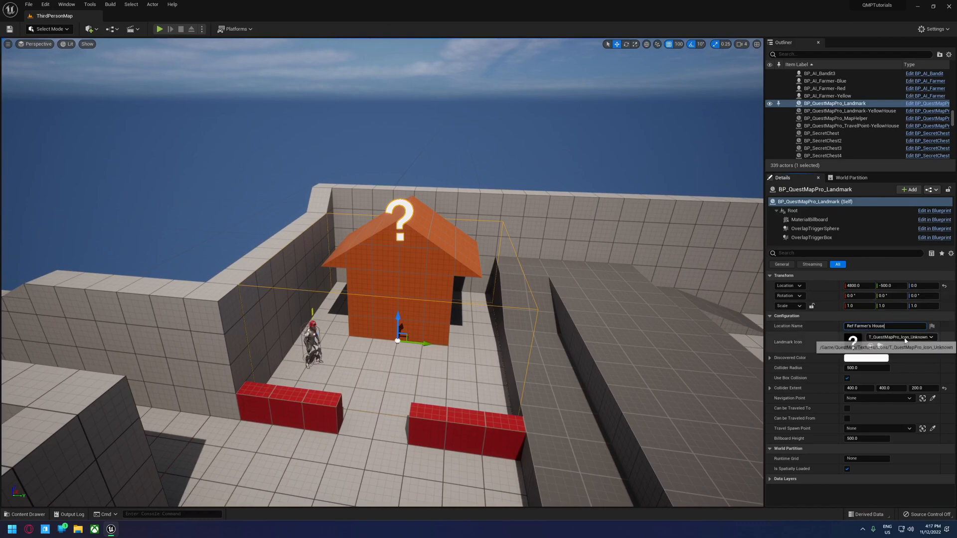
click(930, 337)
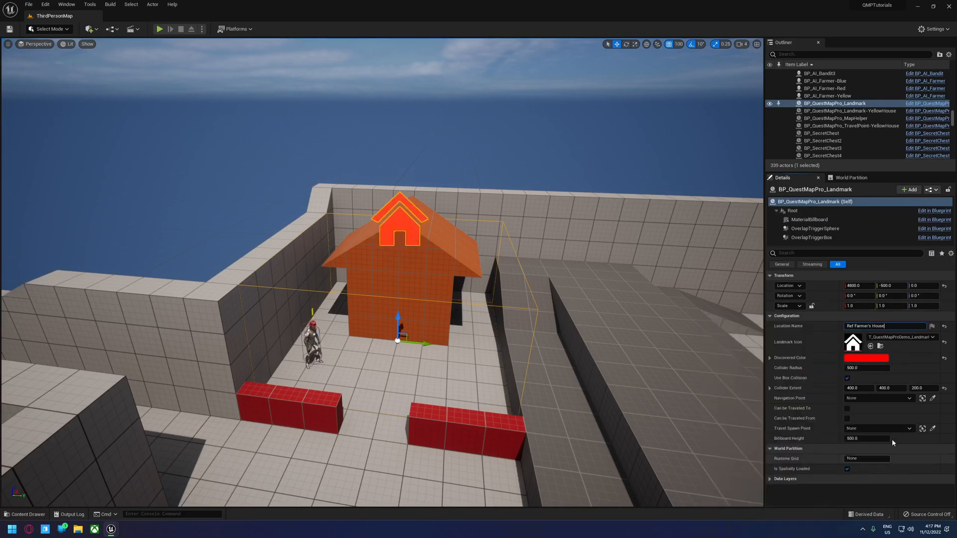
click(23, 514)
text(-R)
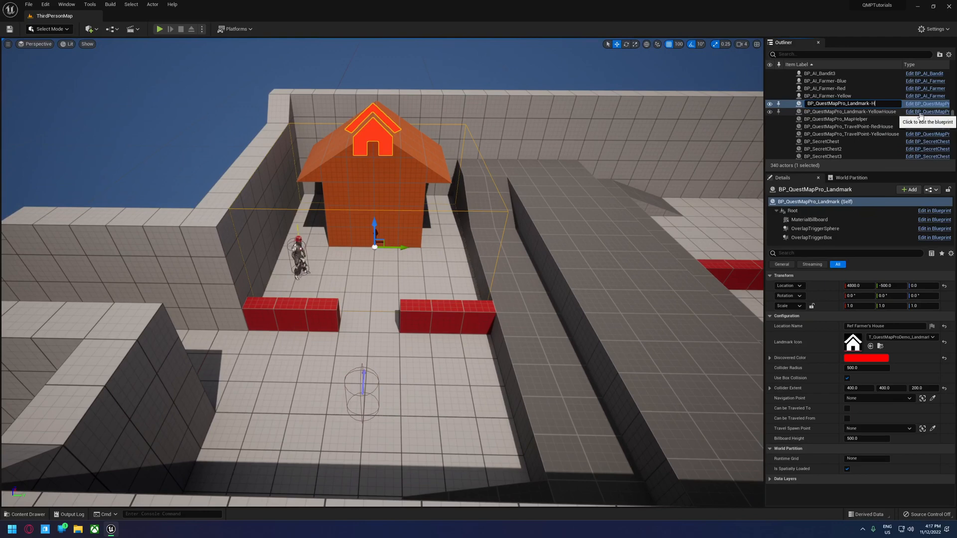
Confirm the RedHouse name and point the landmark's Travel Spawn Point at its travel point
key(Enter)
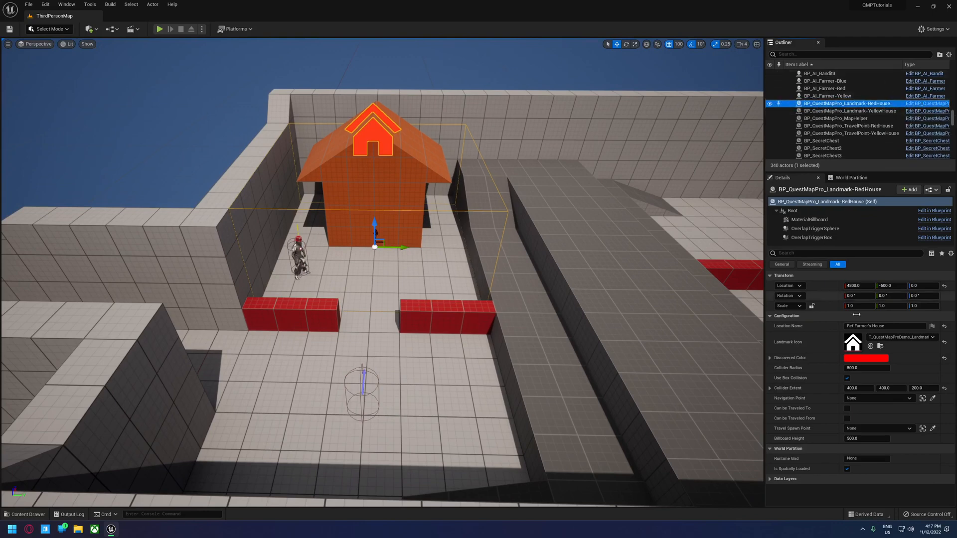
click(919, 399)
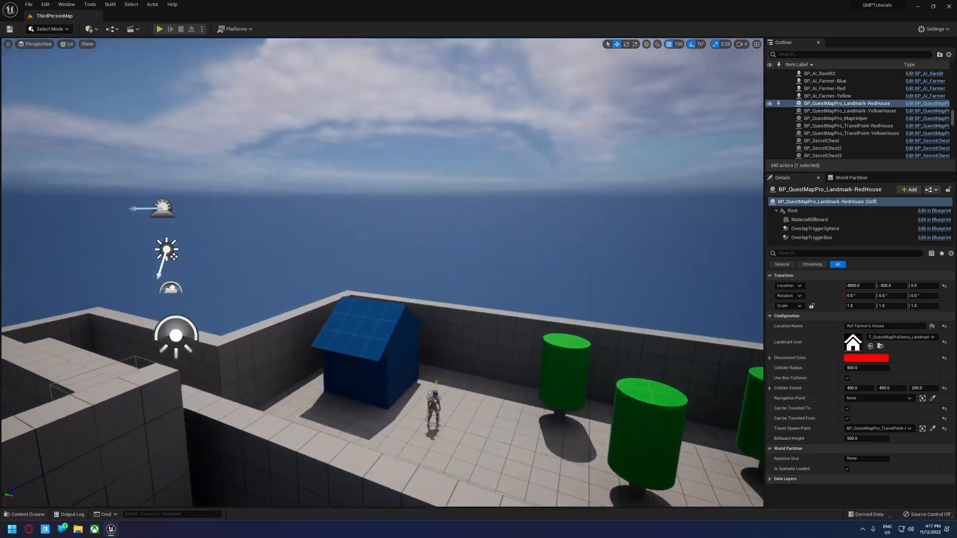
Place a landmark on the blue house named 'Blue Farmer's House' with a house icon
click(24, 514)
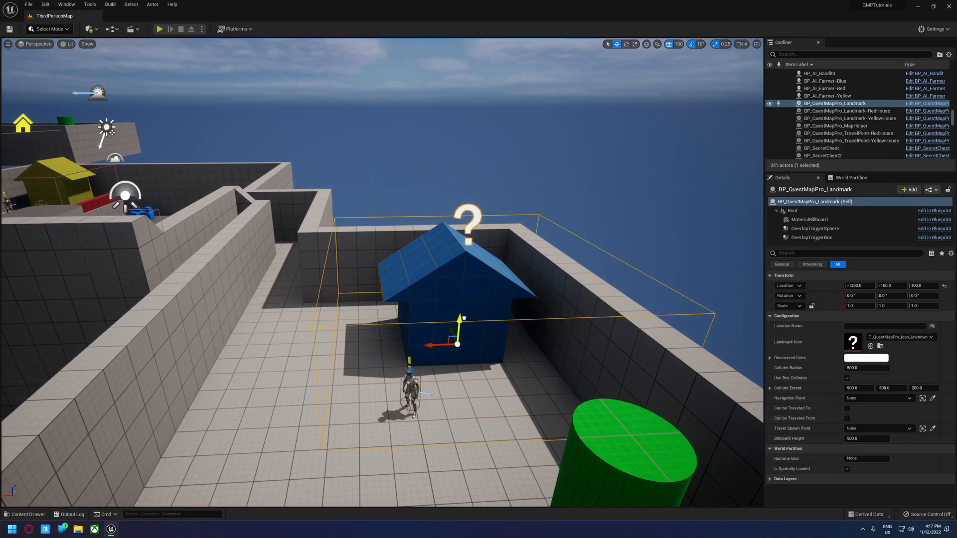
drag(462, 318, 455, 363)
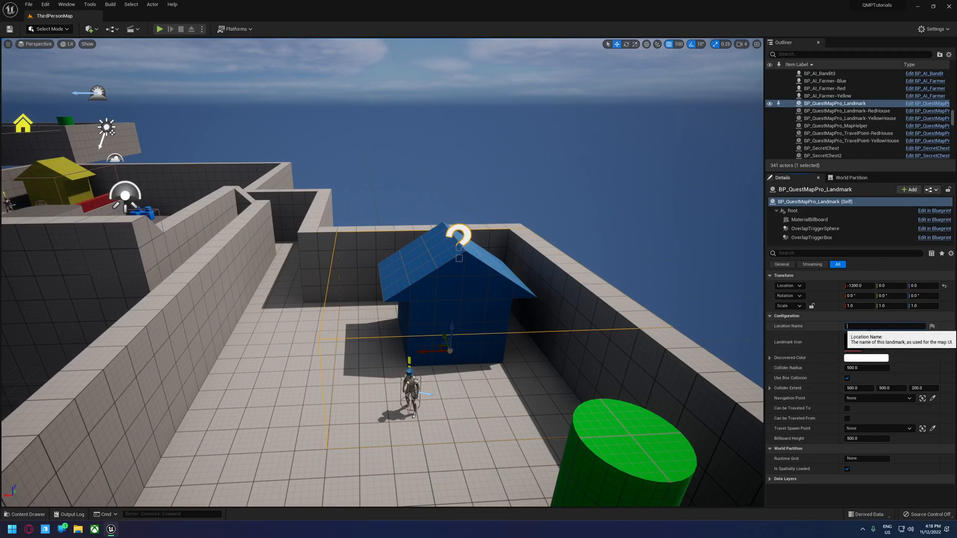
text(Blue Farmer s)
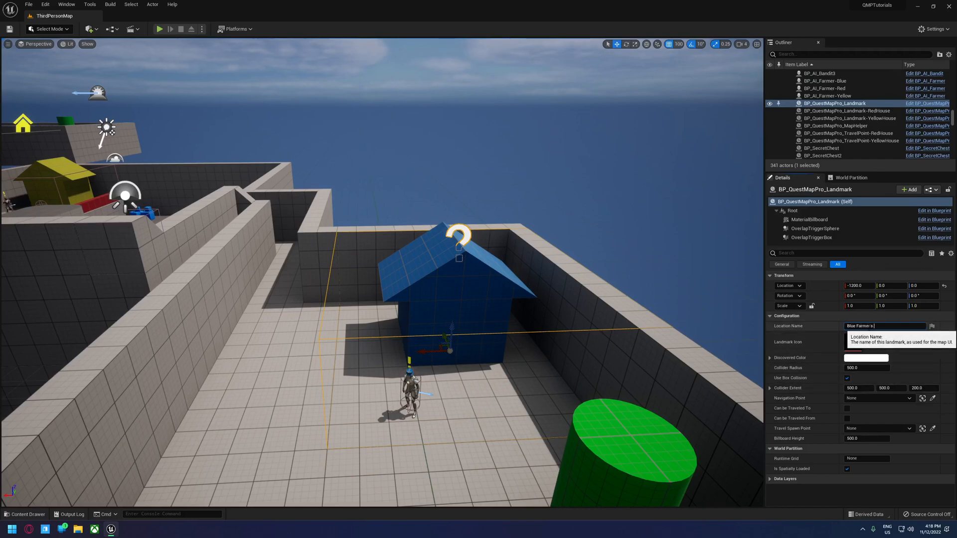
click(892, 342)
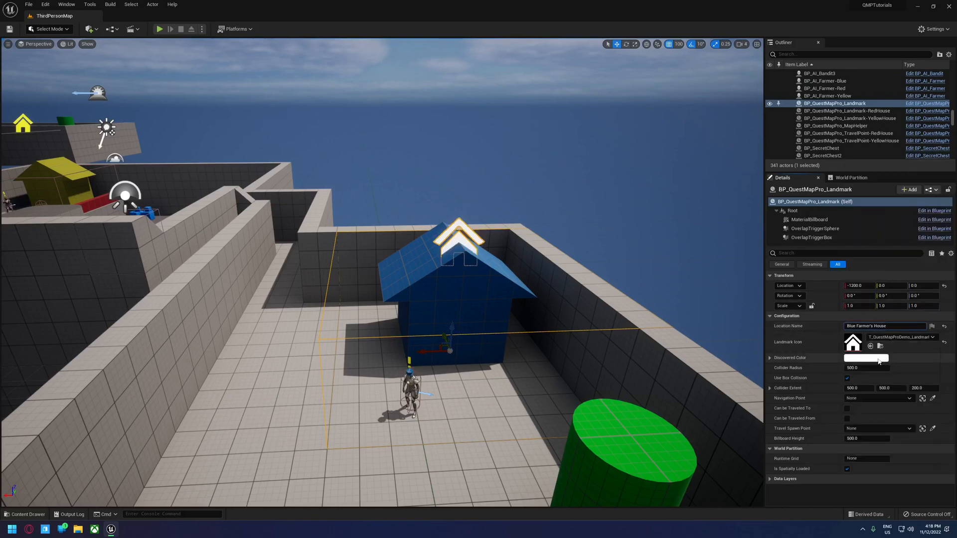
Set the landmark's discovered color to blue and rename the actors BlueHouse
click(866, 357)
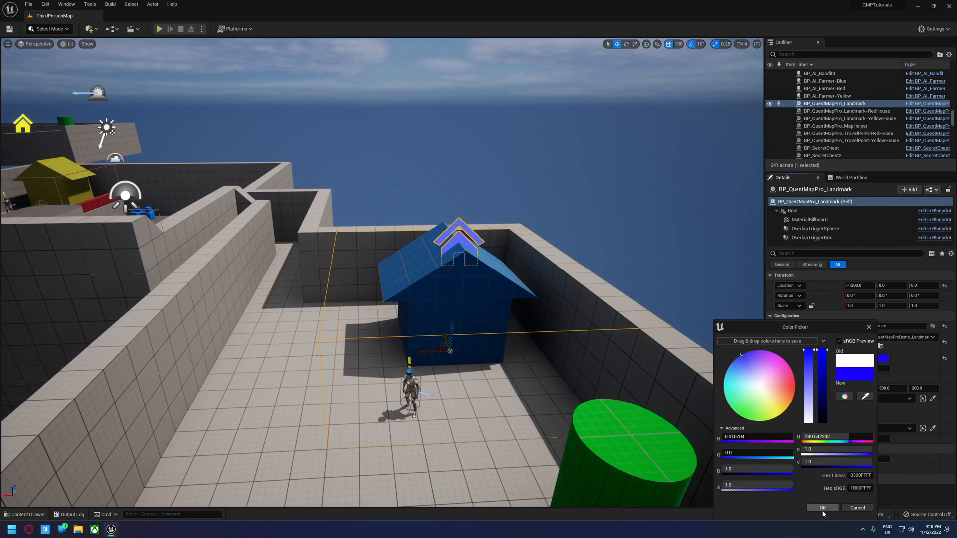
click(821, 508)
text(BP_QuestMapPro_TravelPoint-BlueHouse)
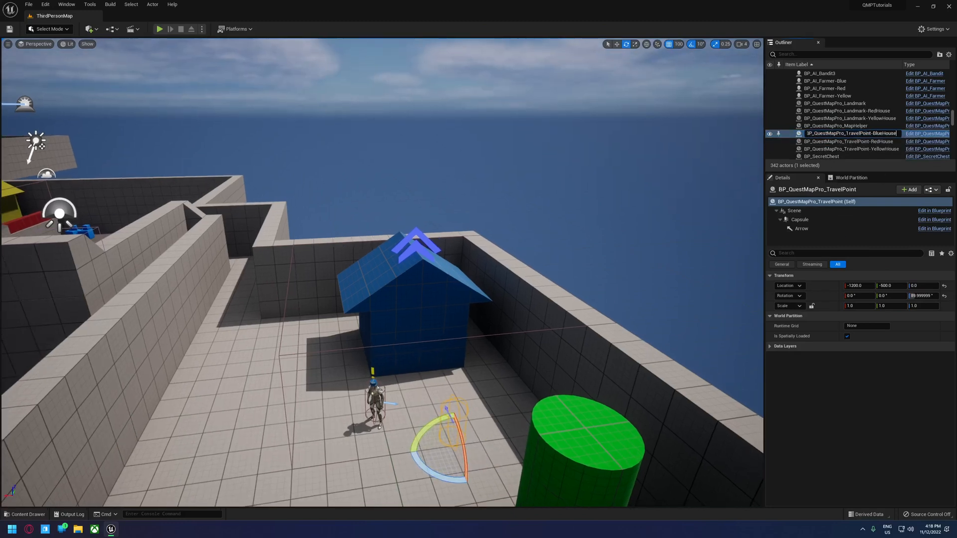
click(833, 104)
text(-BlueH)
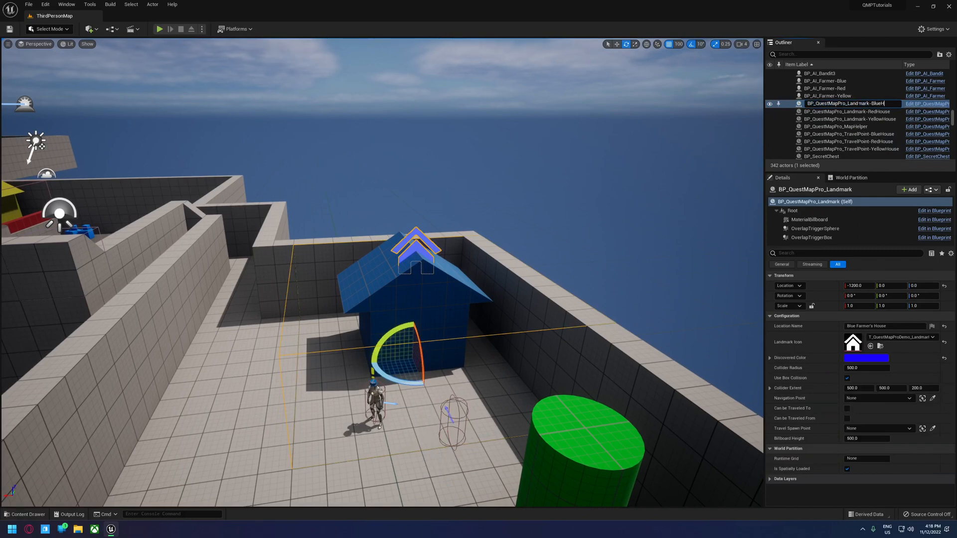
click(906, 429)
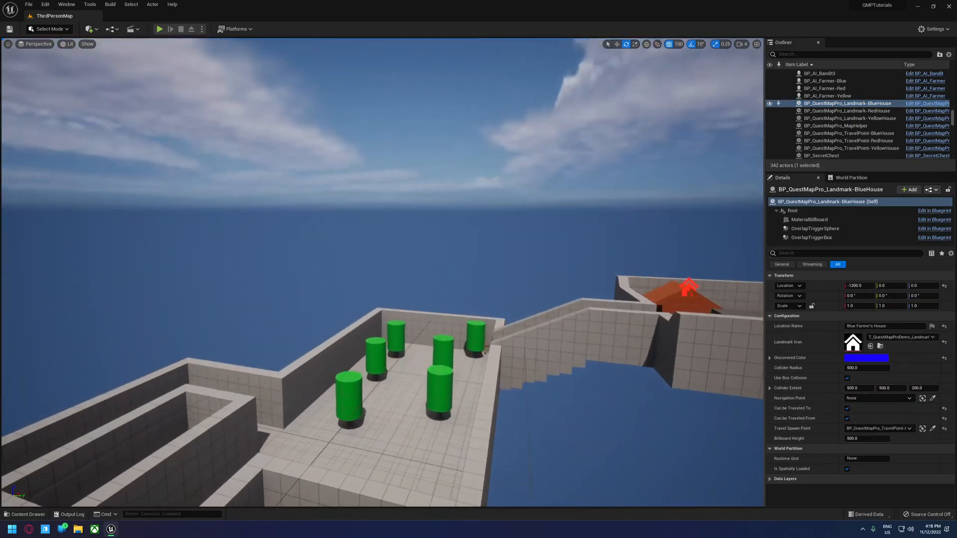
Add a second Forest Zone landmark in the upper forest with light green colour and extent 1200
click(27, 514)
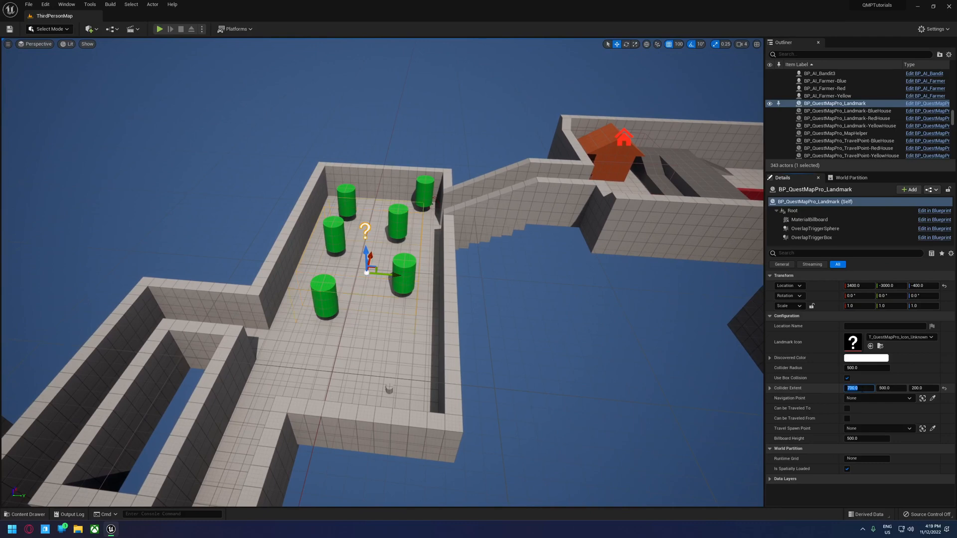
text(1000.0)
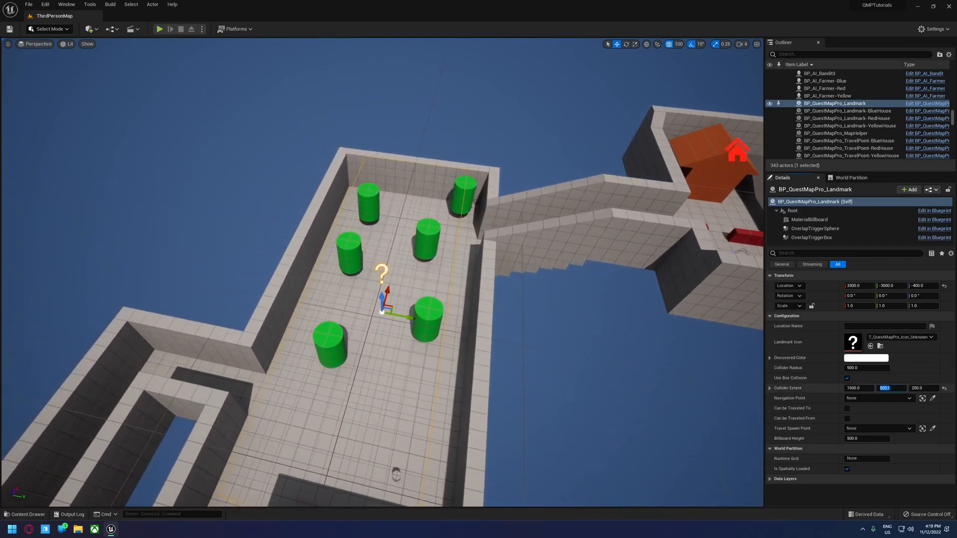
text(800.0)
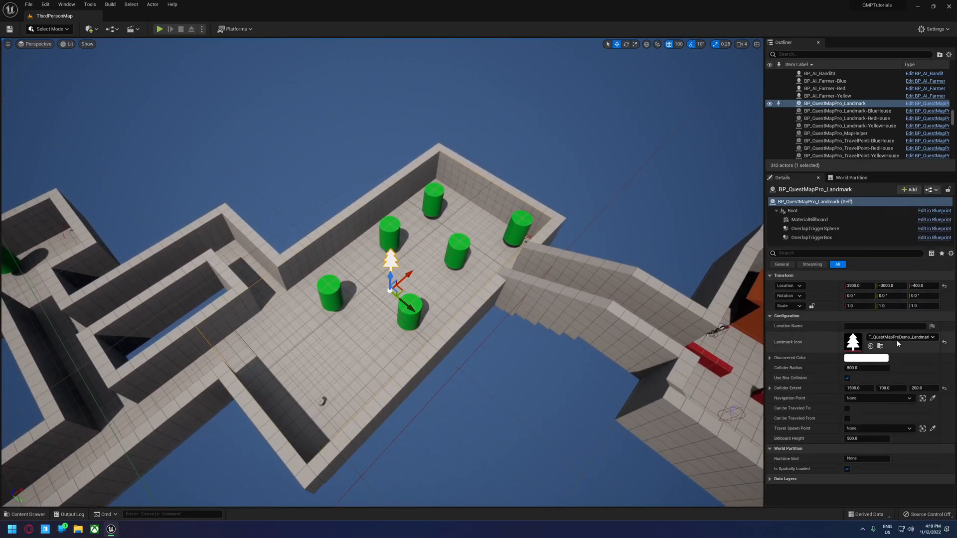
text(Fore)
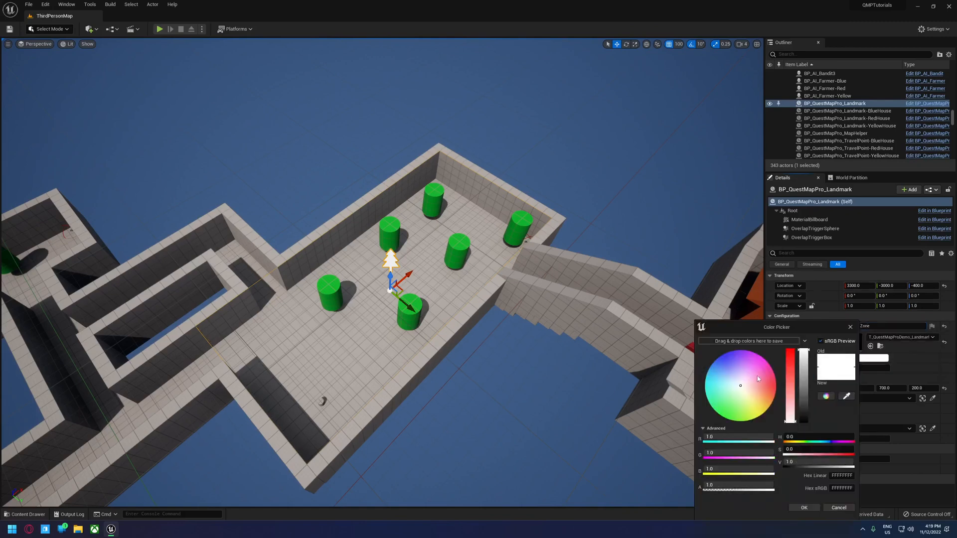
click(804, 507)
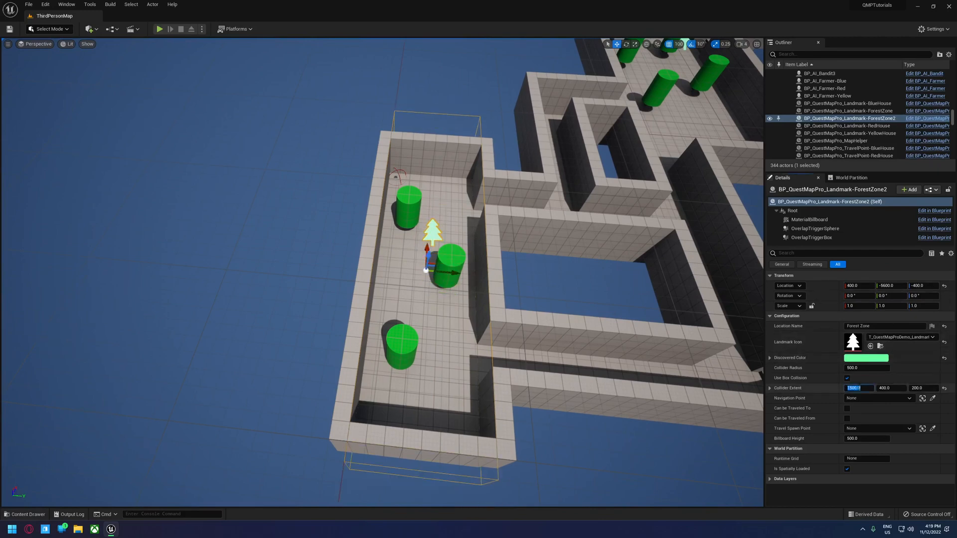
text(1200.0)
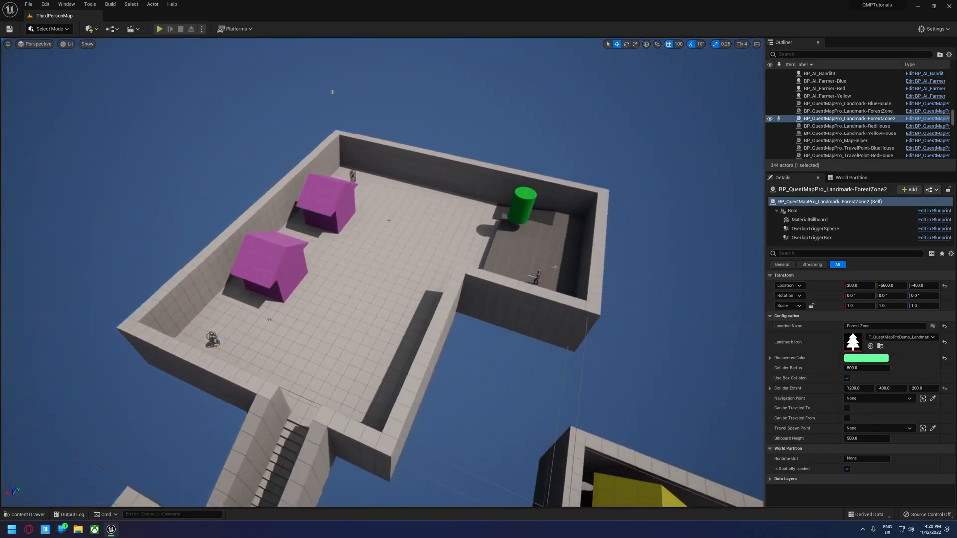
Place a landmark in the bandit area with box collision off, named Bandit Neighbourhood
click(28, 514)
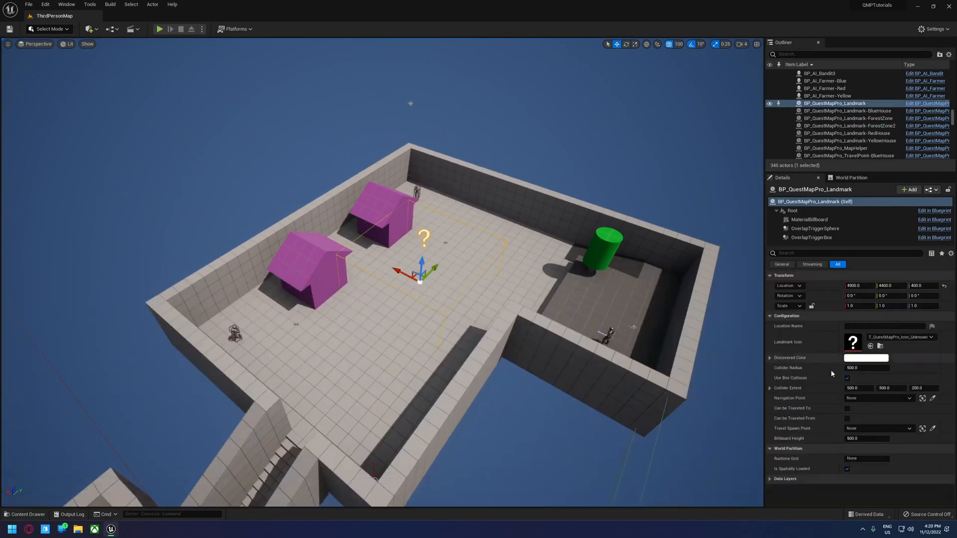
click(847, 378)
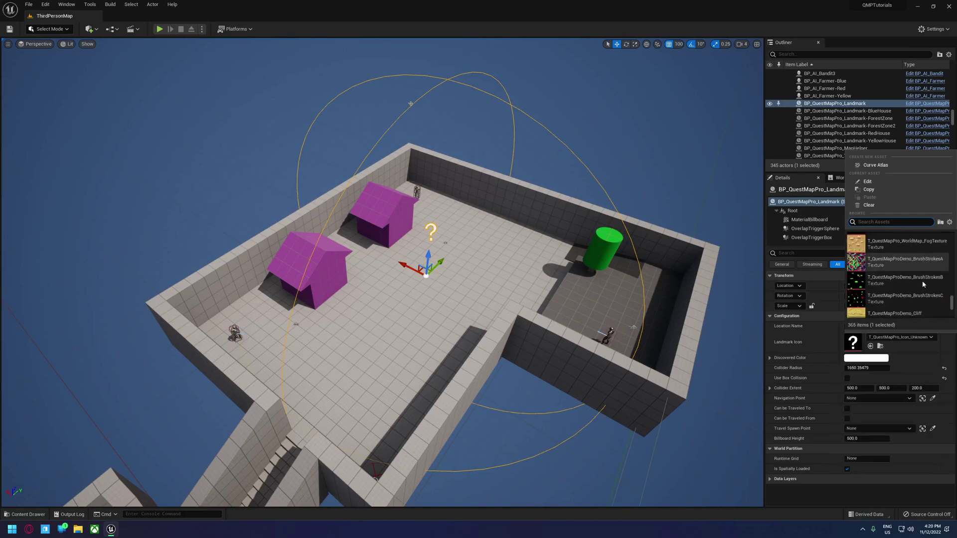
scroll(down, 3)
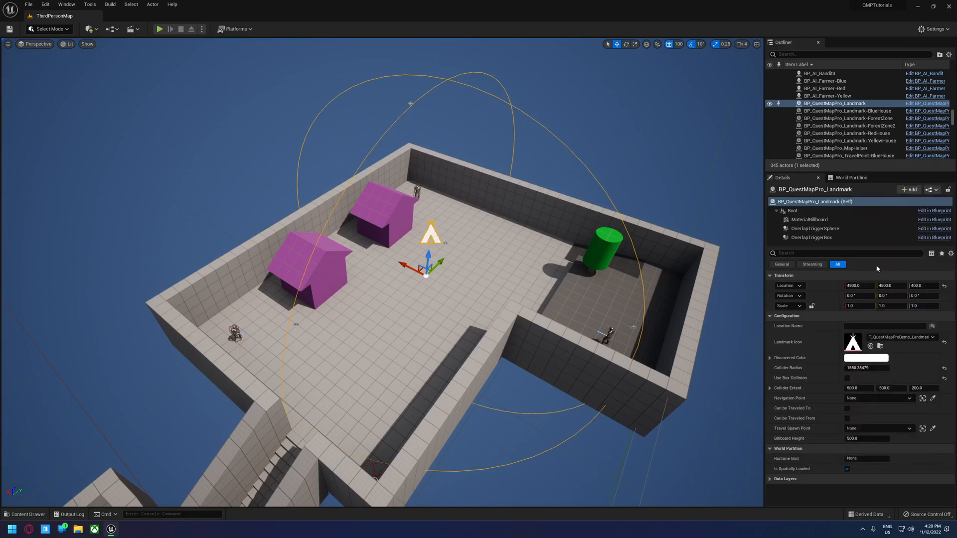
click(885, 326)
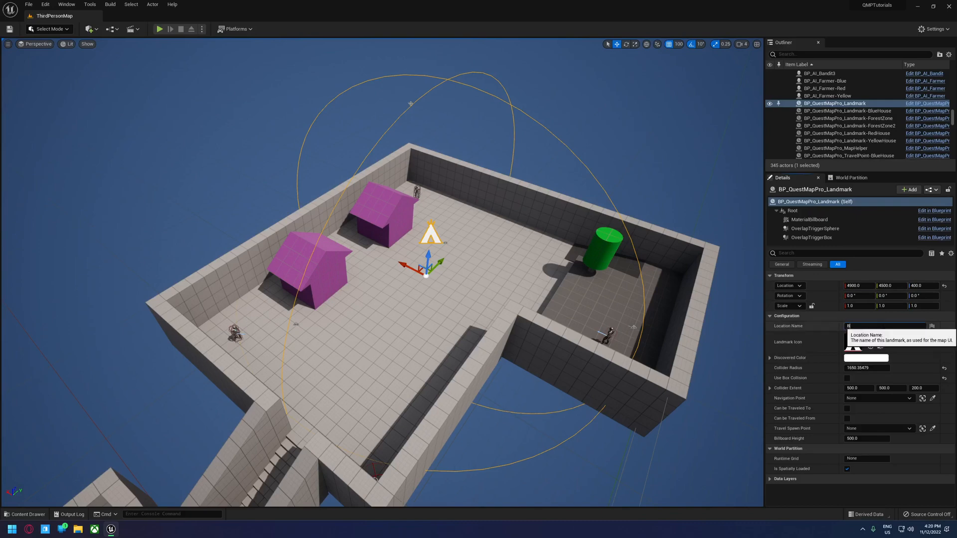
text(Bandit Neighbourhood)
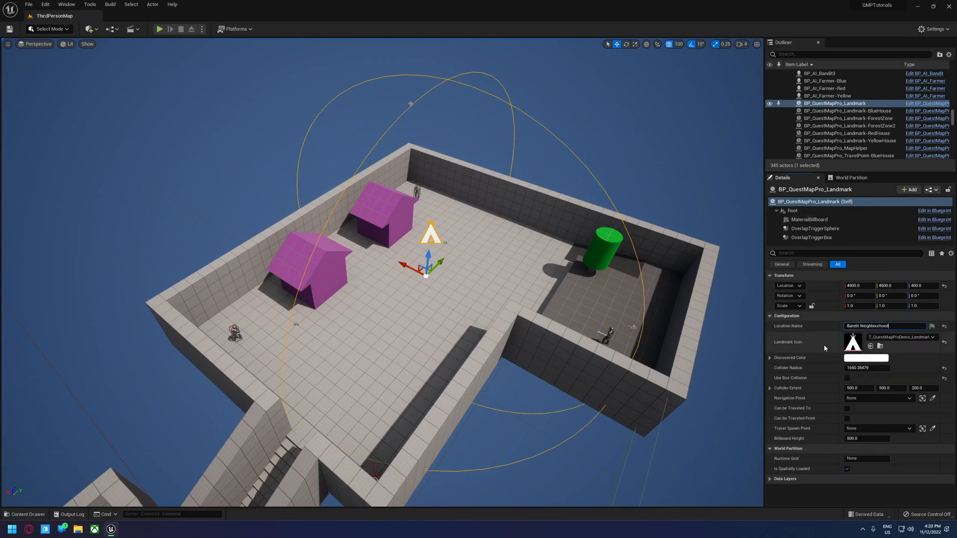
click(865, 358)
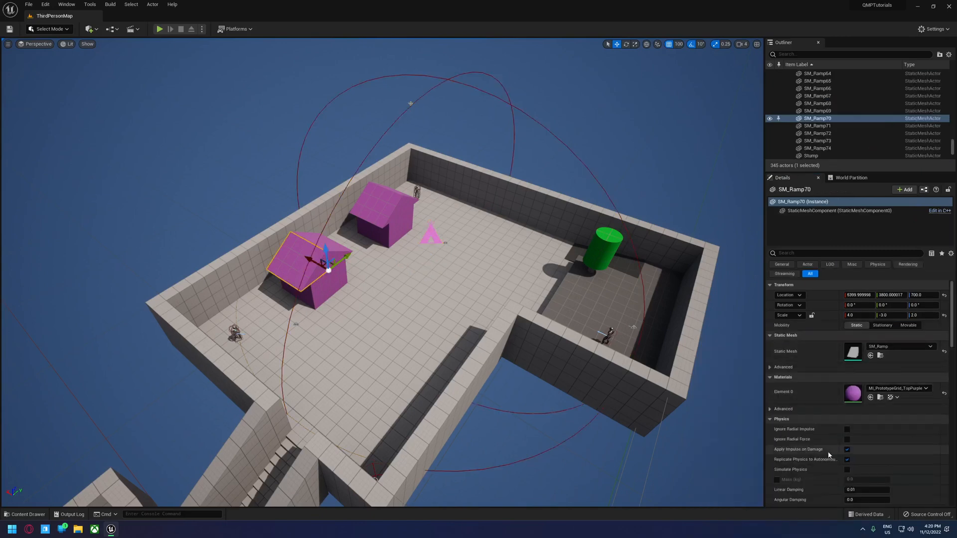
mouse_move(898, 388)
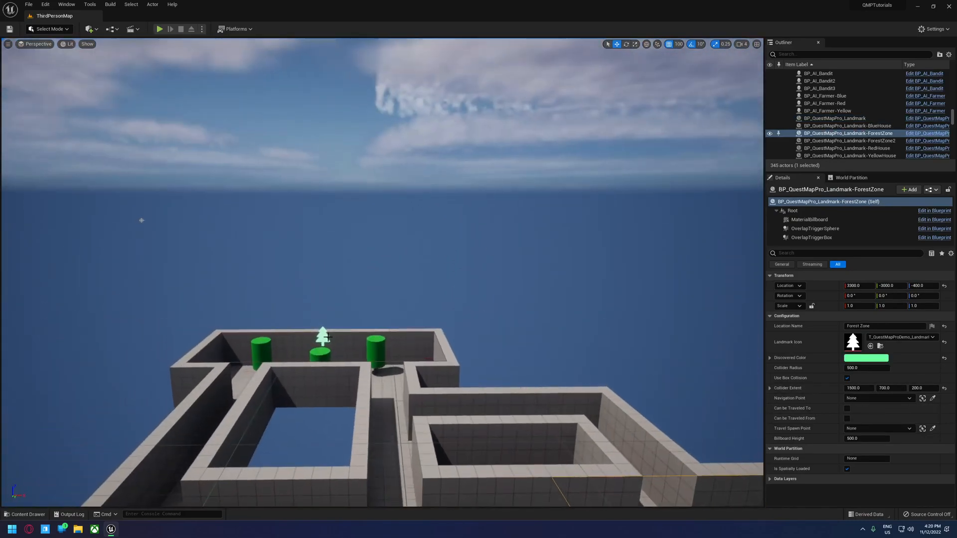
Enable travelling from the first Forest Zone landmark, then reselect Bandit Neighbourhood
click(843, 141)
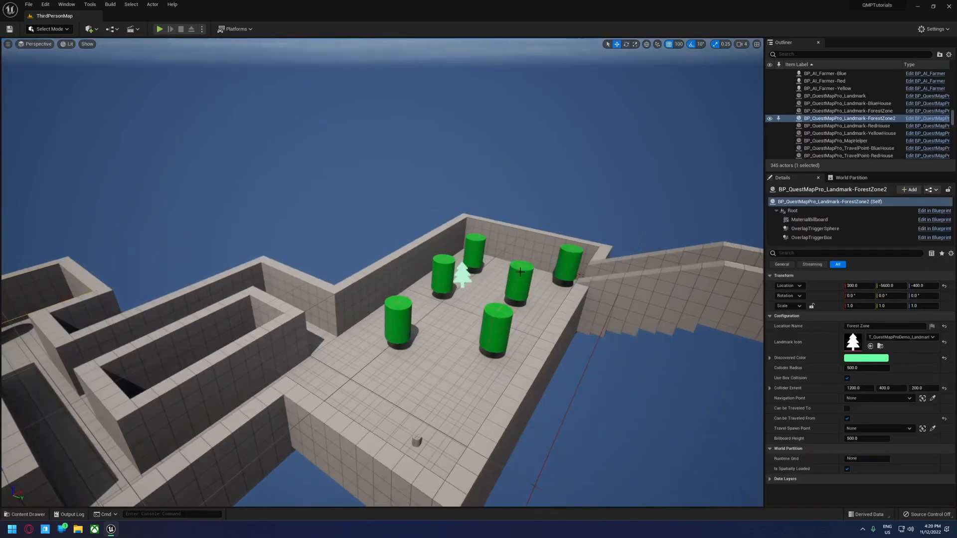
click(845, 111)
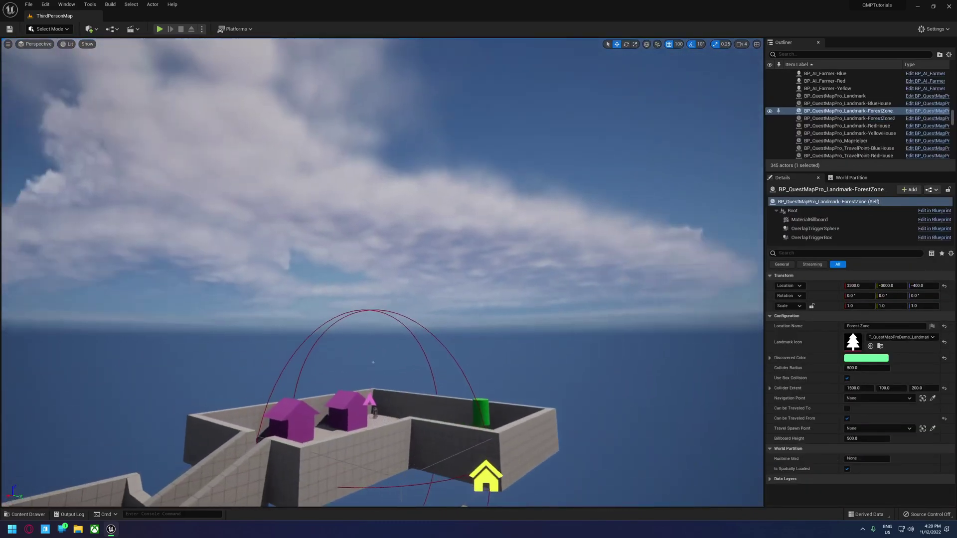
click(834, 96)
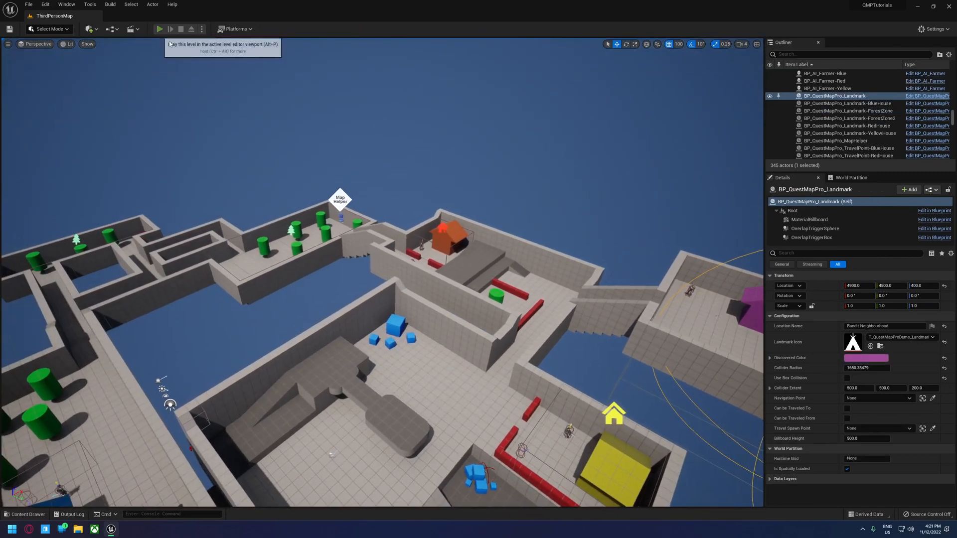
Start a play test to check the landmarks on the in-game map
click(160, 28)
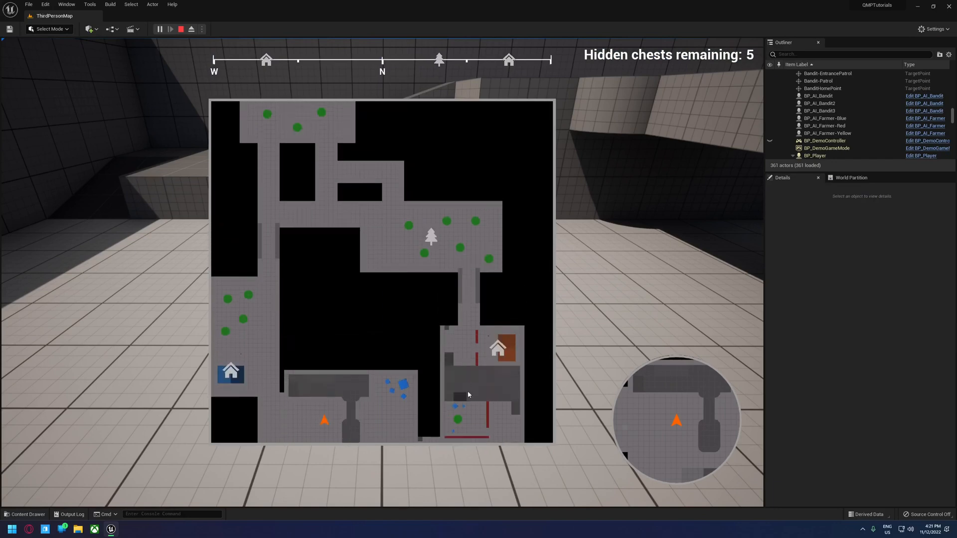
mouse_move(288, 131)
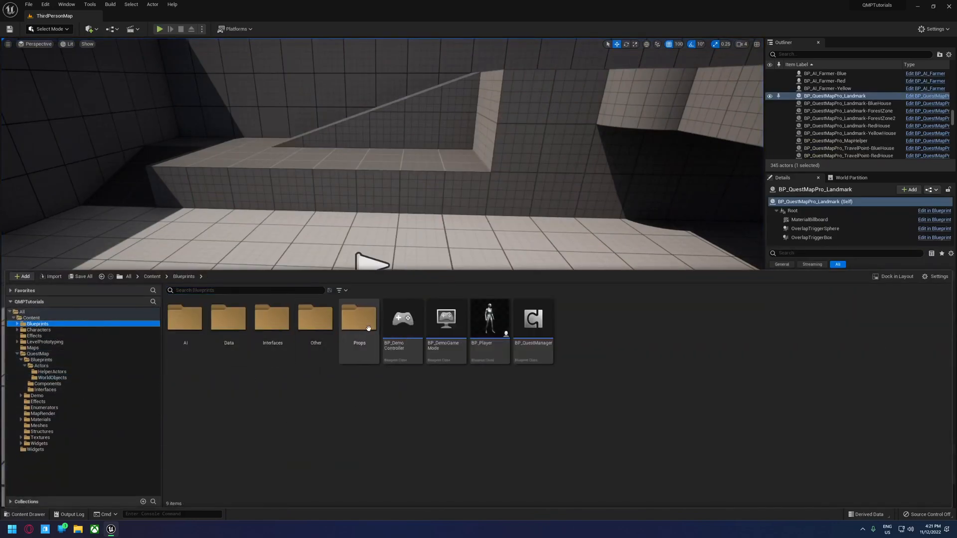
Open BP_DemoController and set the Quest Map manager's Landmark Activation Radius to 2000
double_click(402, 318)
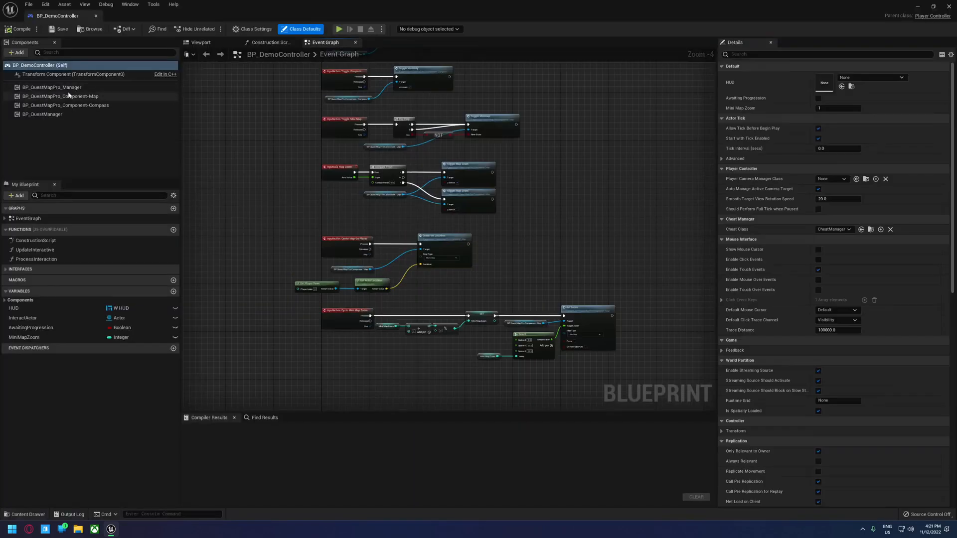
click(50, 87)
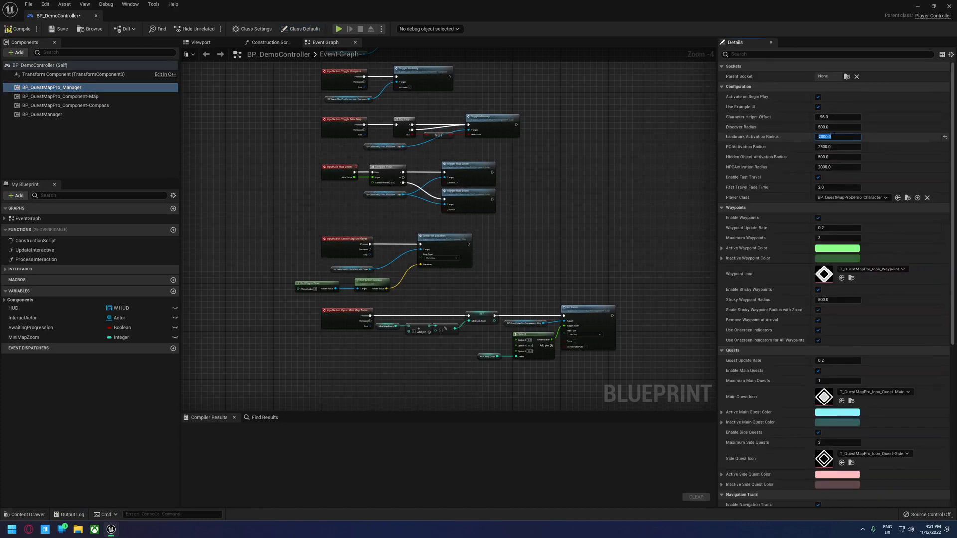
click(14, 42)
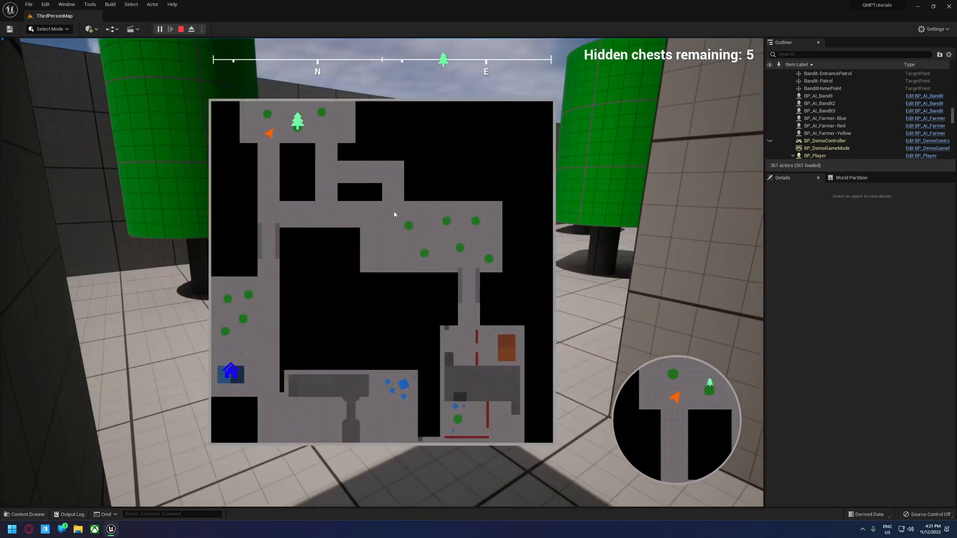
mouse_move(231, 373)
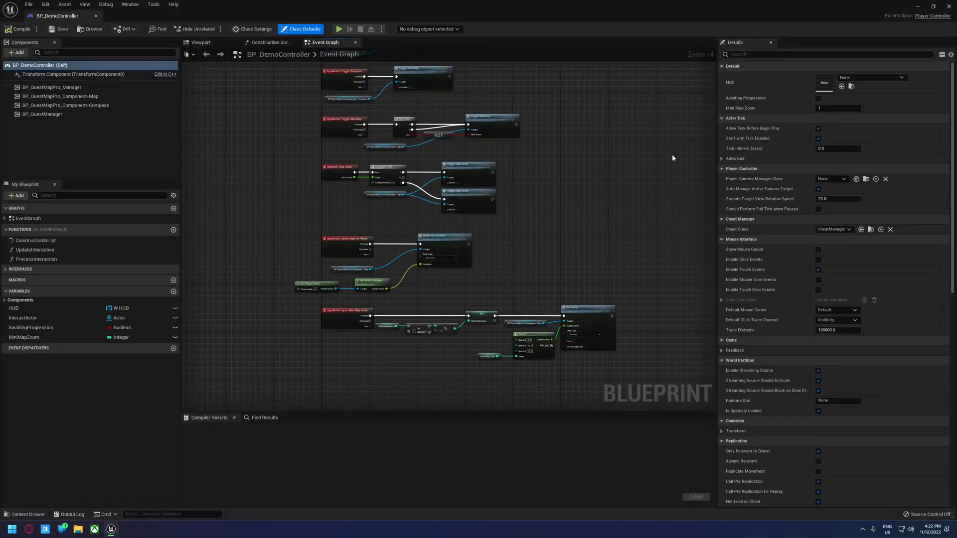
Review the map component's Landmark Size settings and compile BP_DemoController
scroll(down, 3)
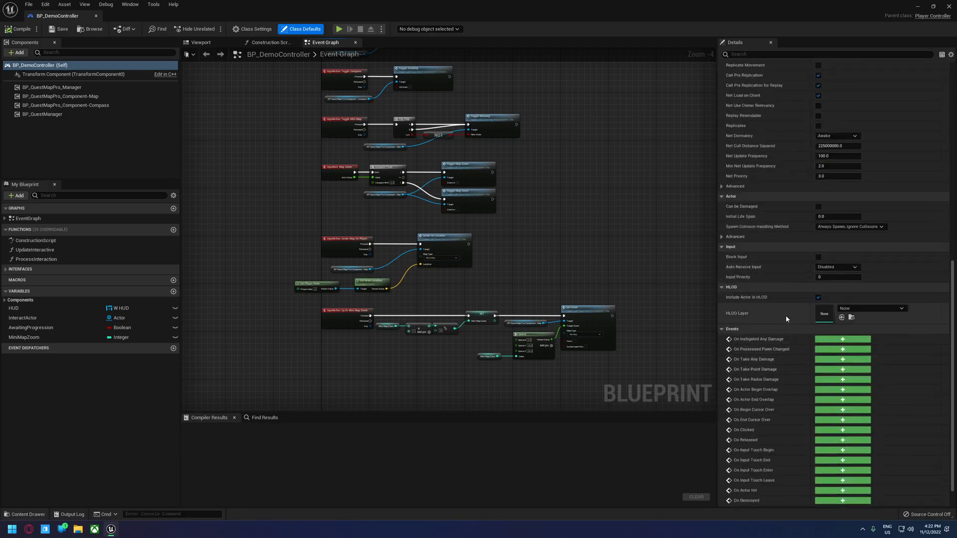
click(63, 96)
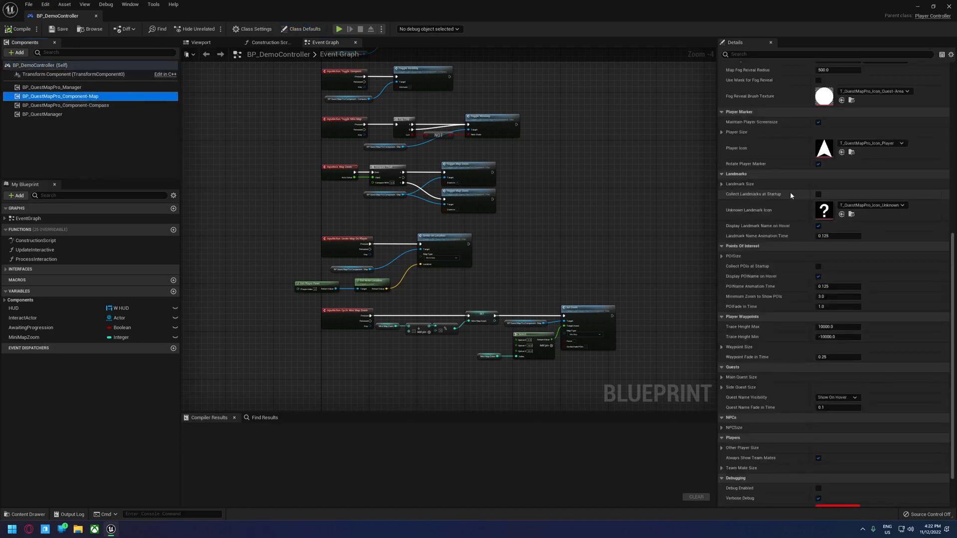
click(722, 184)
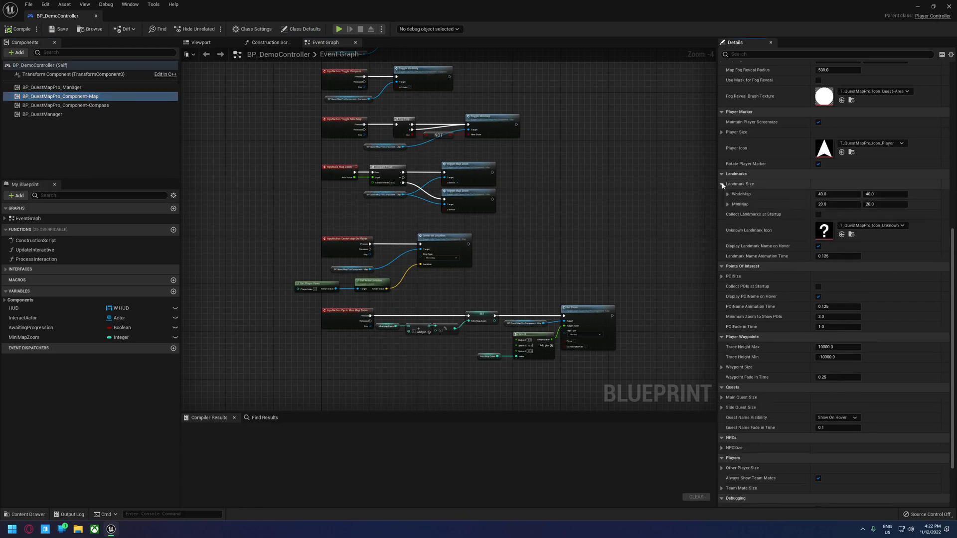
click(722, 184)
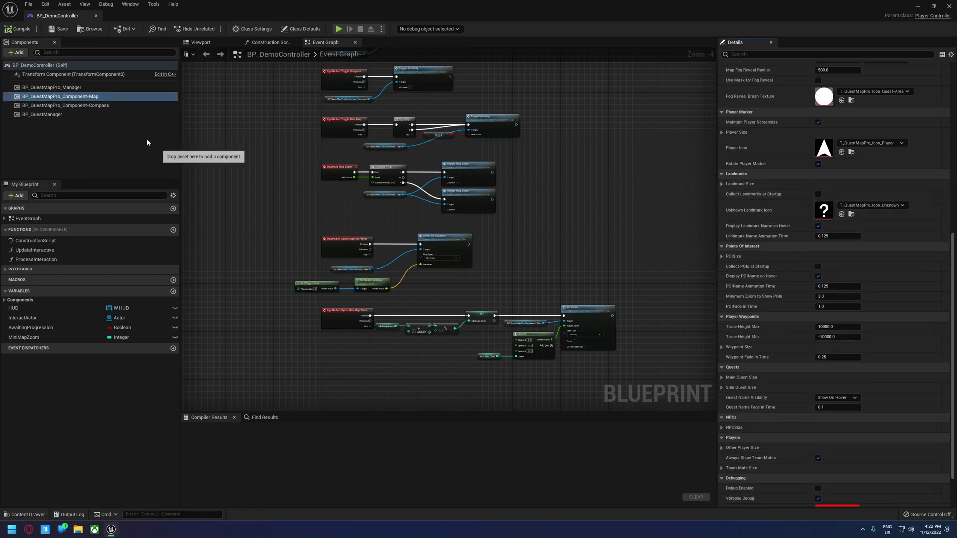
click(15, 41)
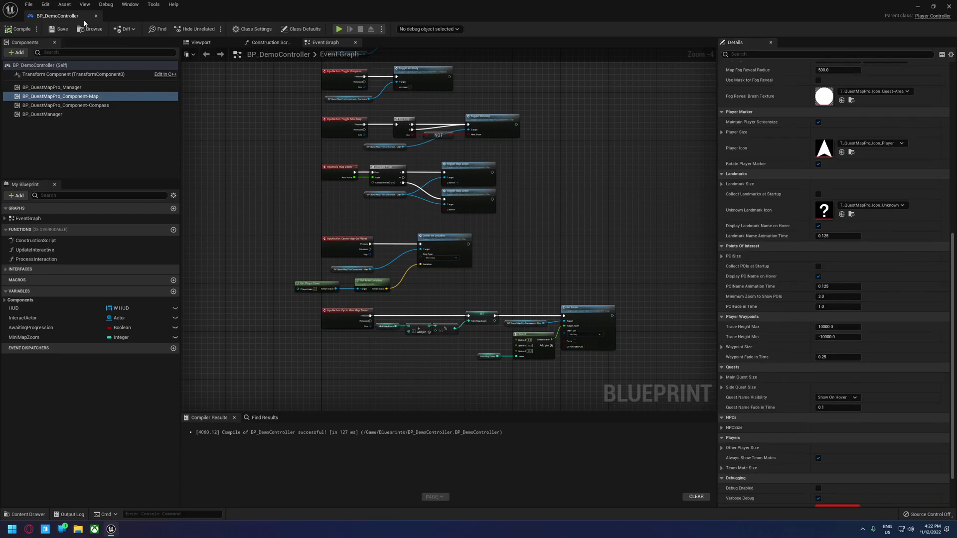